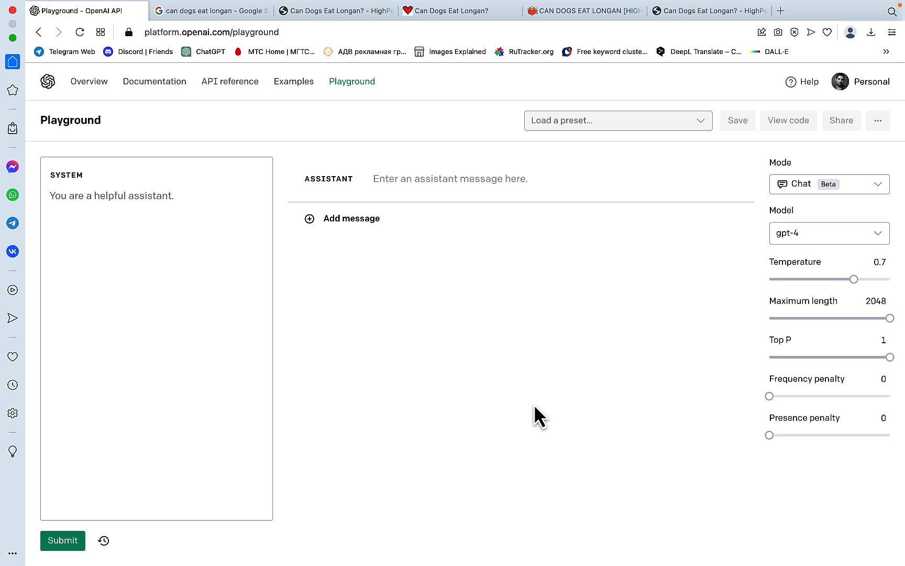
Step: Review the 'can dogs eat longan' Google results, then open the HighPeakPets longan article
click(210, 11)
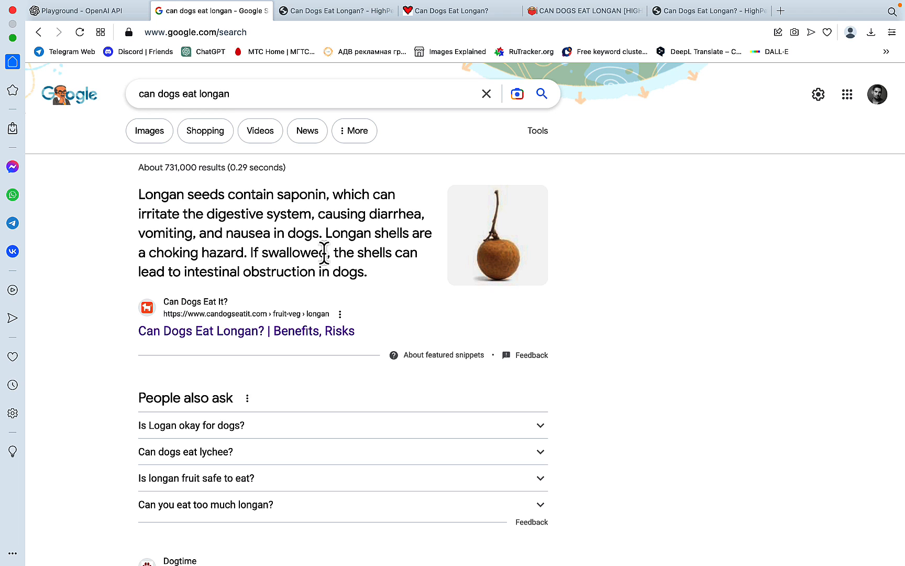
scroll(down, 3)
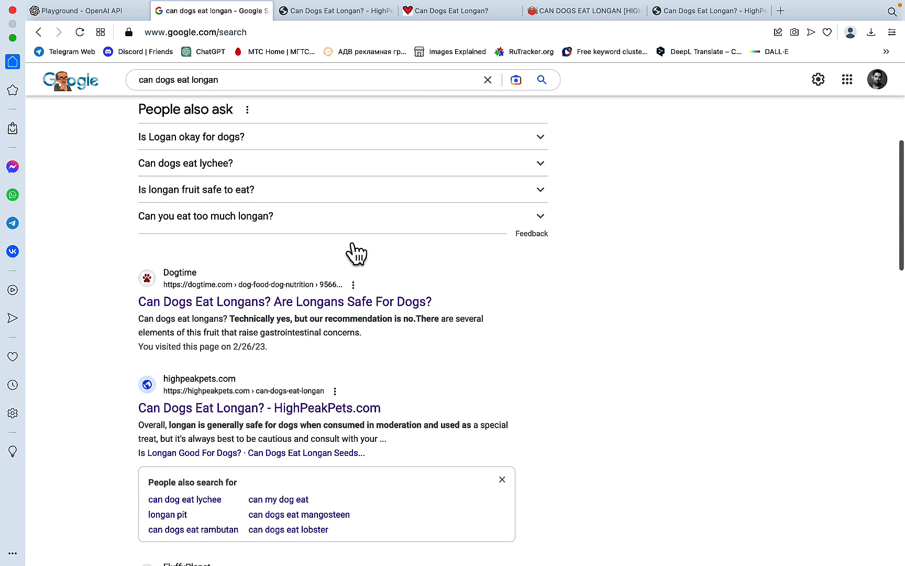
scroll(down, 3)
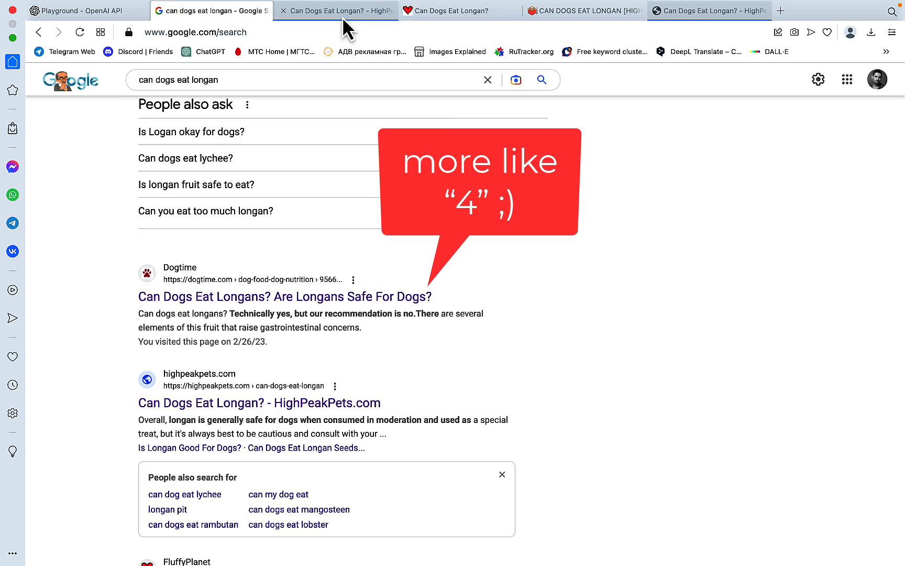
click(335, 10)
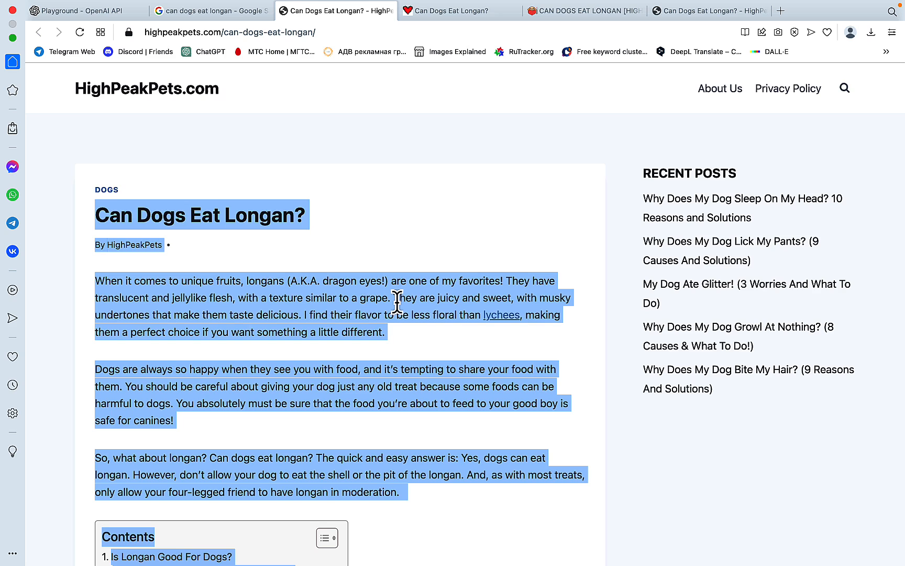
mouse_move(323, 214)
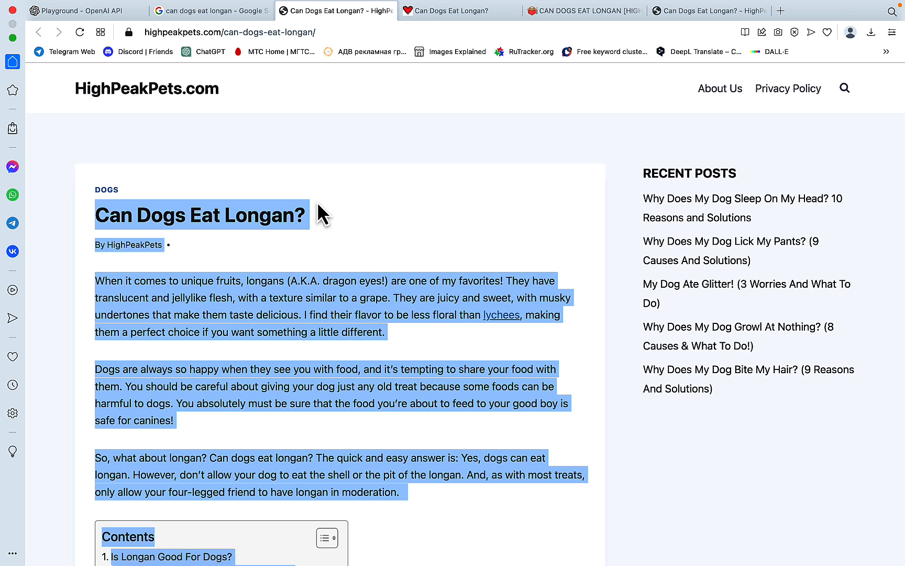
Step: Replace the system message with copied longan articles under 'Article' labels, including FluffyPlanet's
click(83, 11)
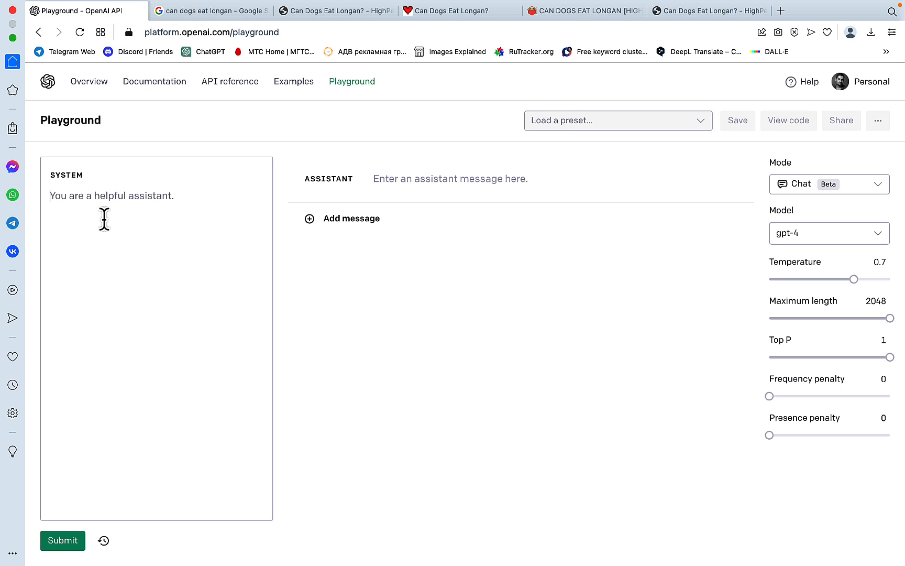
text(Article)
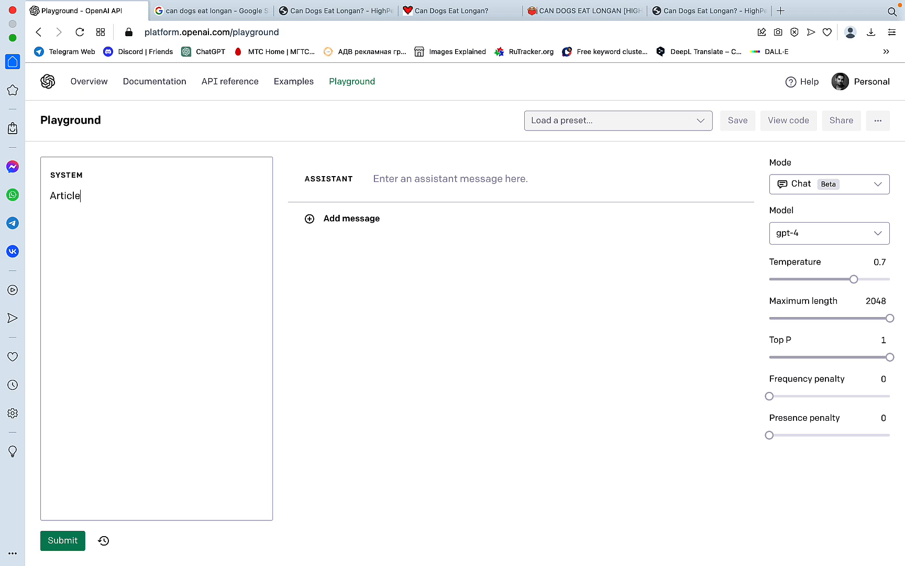
click(459, 11)
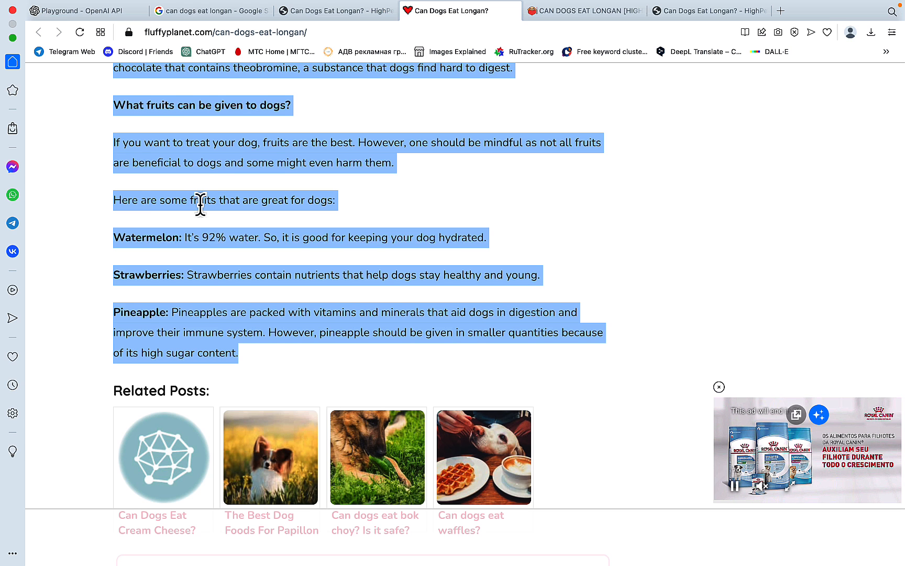
click(84, 11)
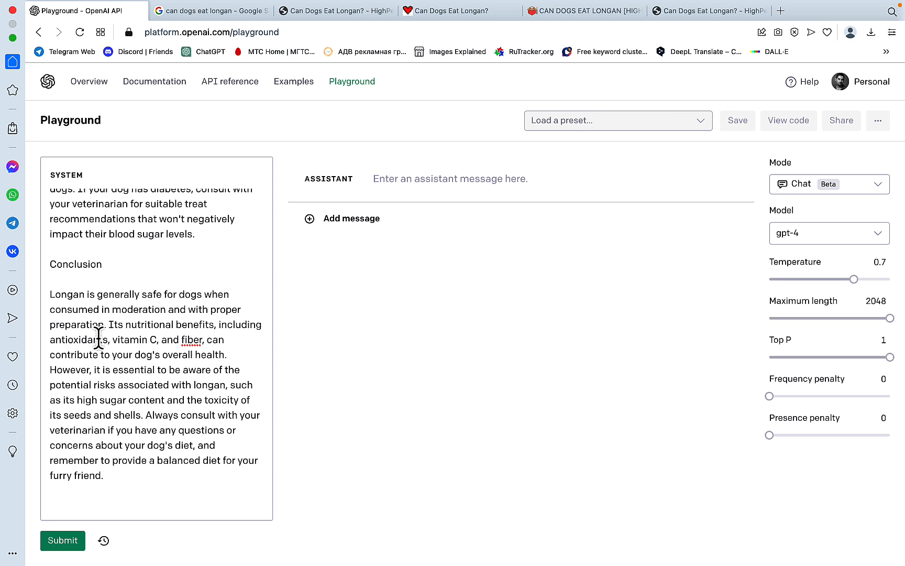
text(Article)
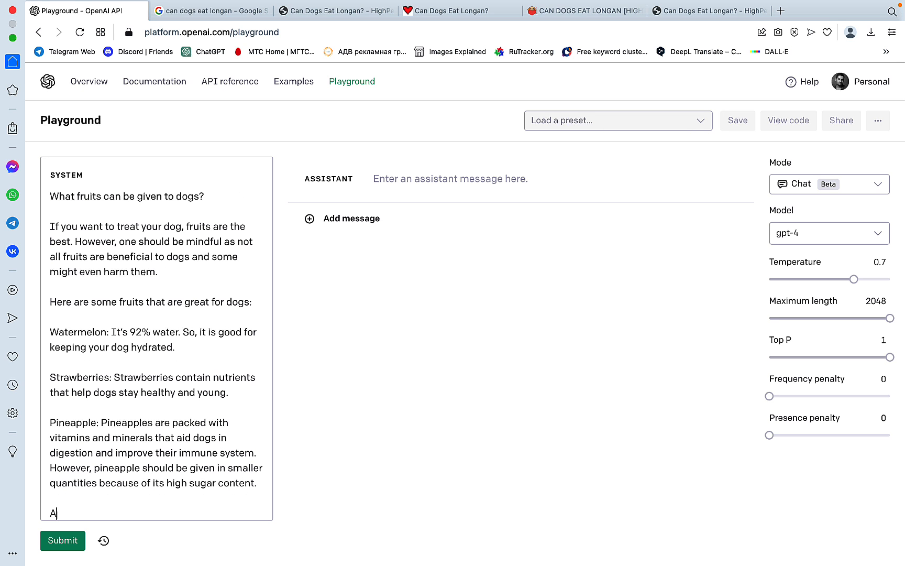
text(rticle #3)
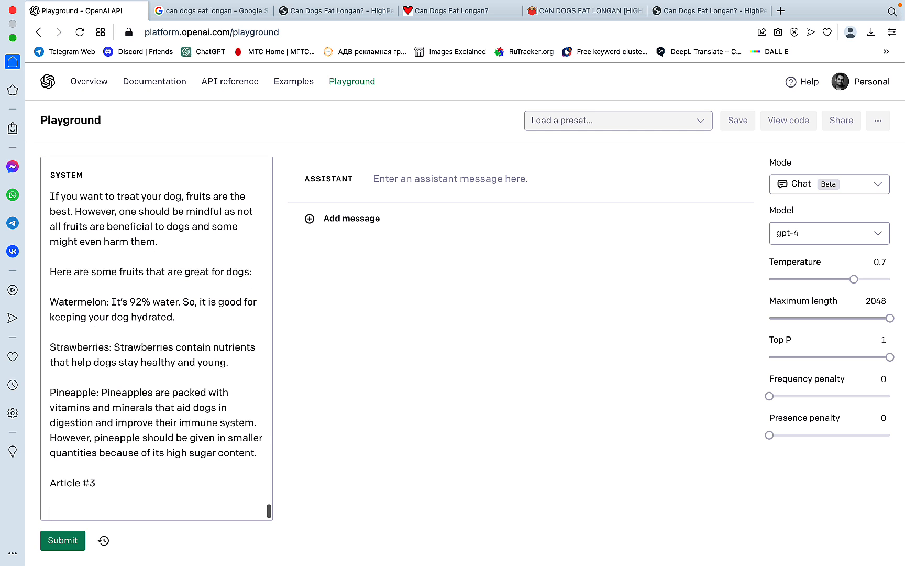
Step: Add the SafeForDog longan article to the system message, labelled Article #4
click(584, 11)
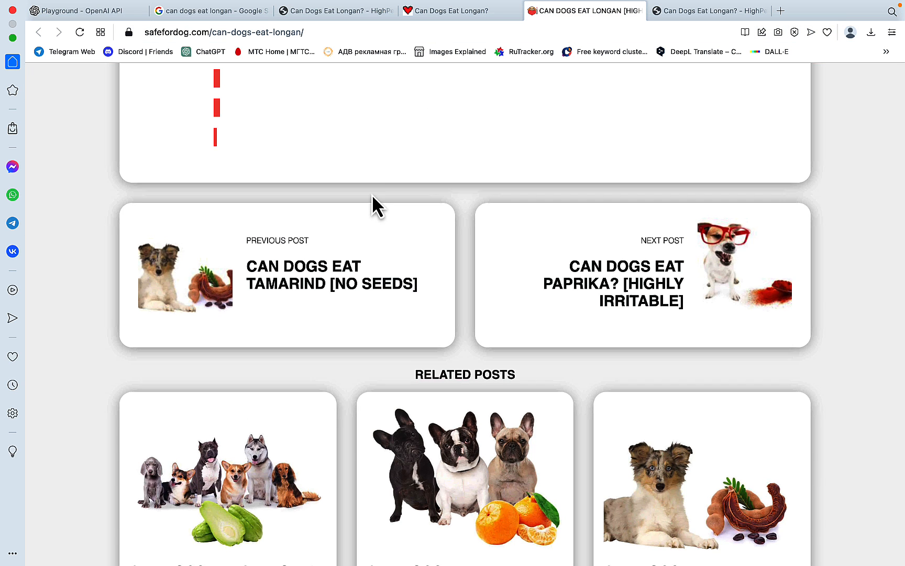
click(84, 10)
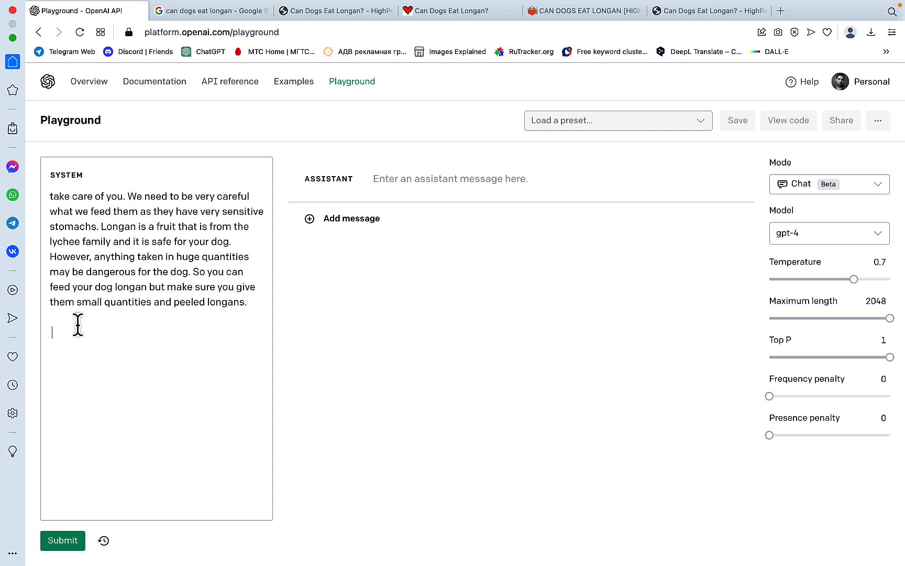
text(Article)
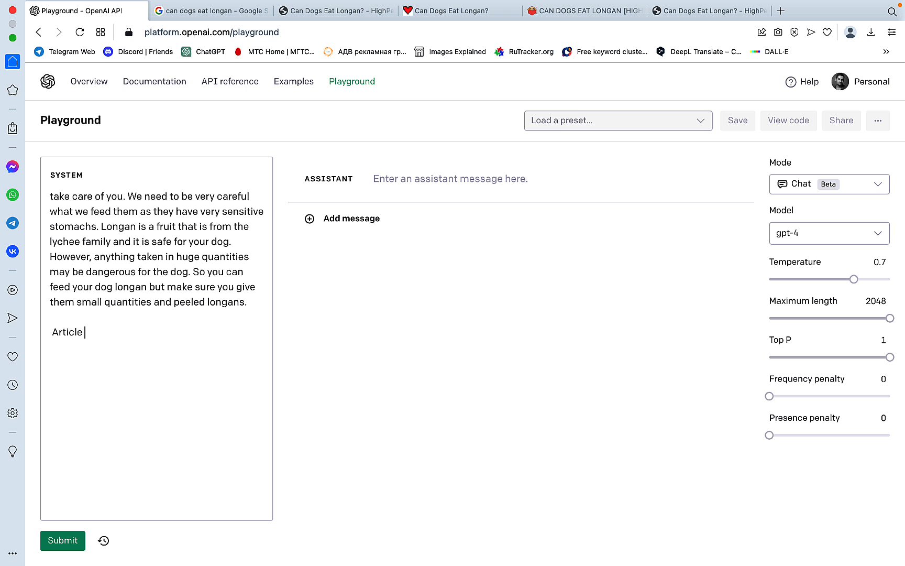
text(#4)
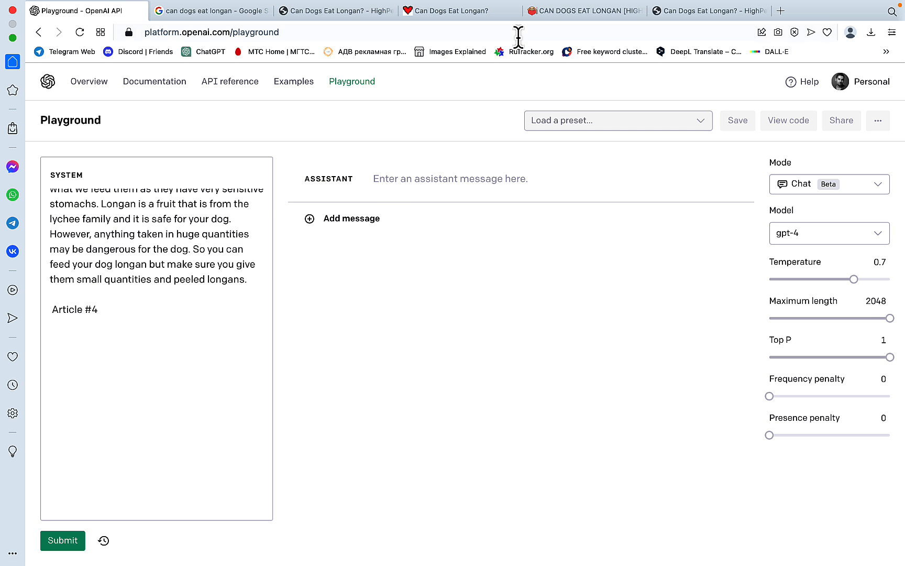
click(709, 10)
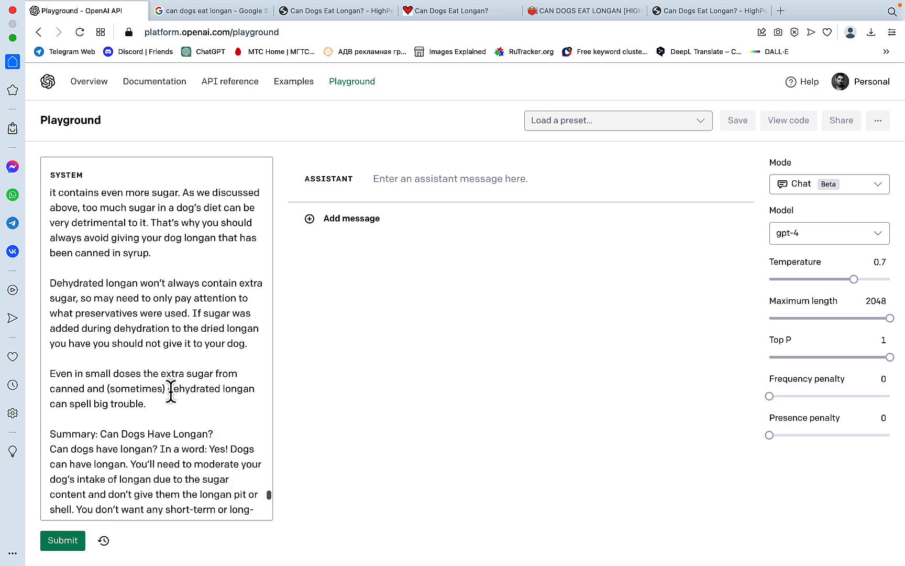
scroll(down, 3)
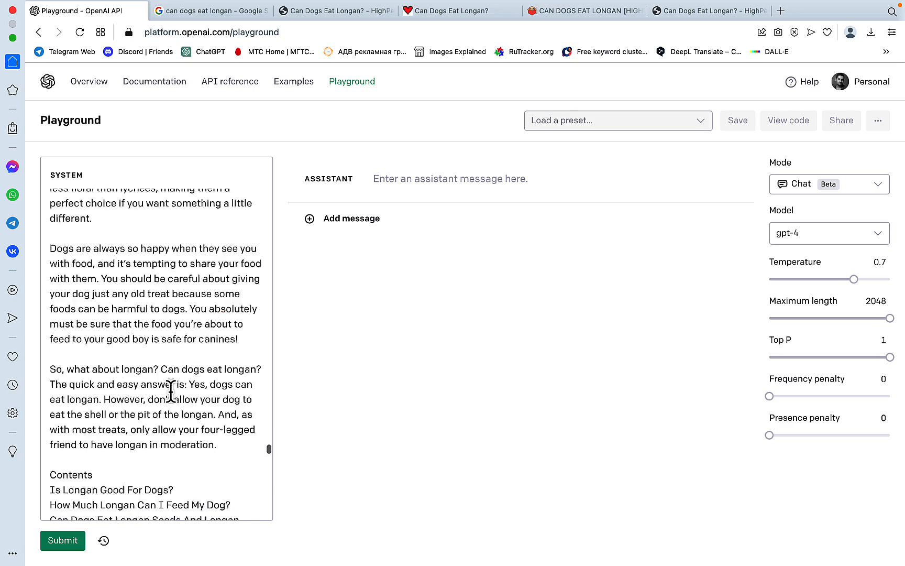
scroll(down, 3)
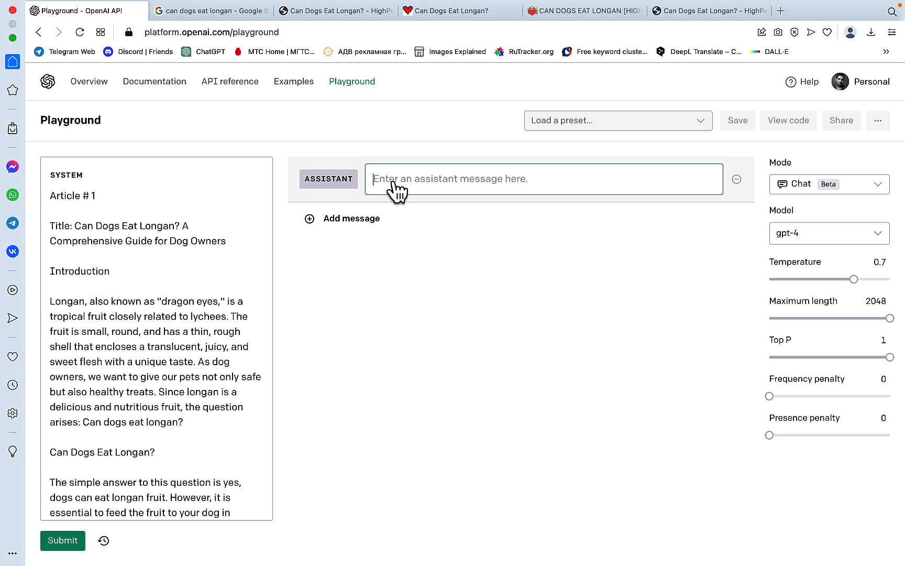
Step: Type 'based on the provided articles write a comprehensive outline for the article "Can Dogs Eat Longan"'
text(based)
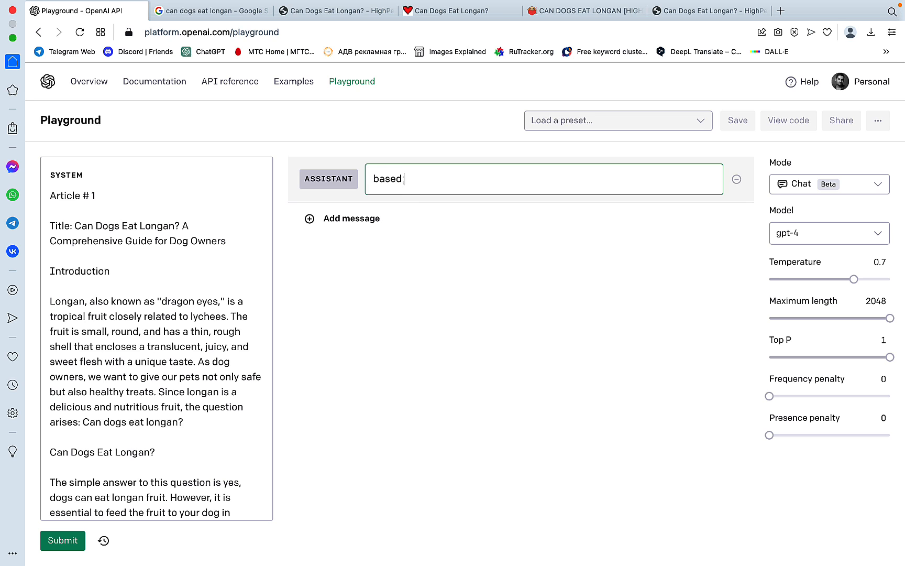
text(on the provided 4 ar)
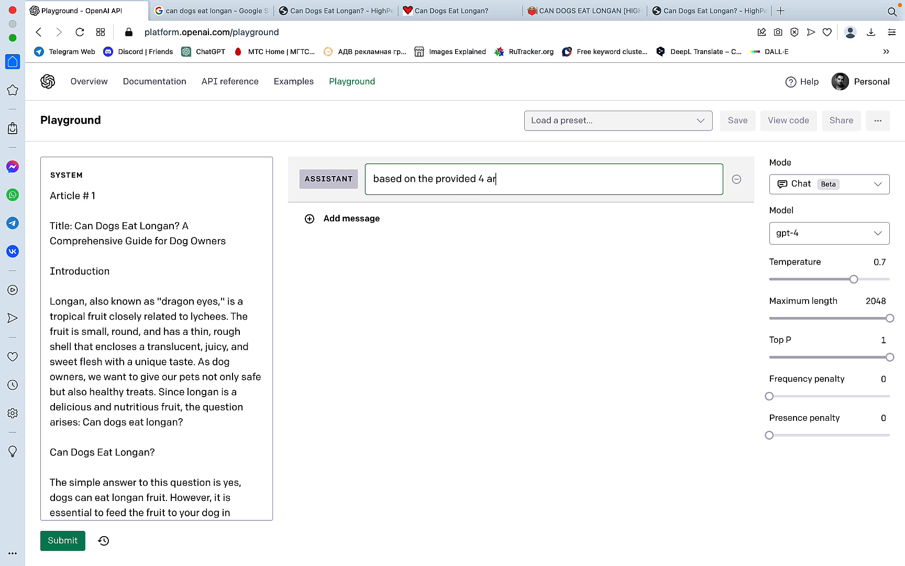
text(ticles write a)
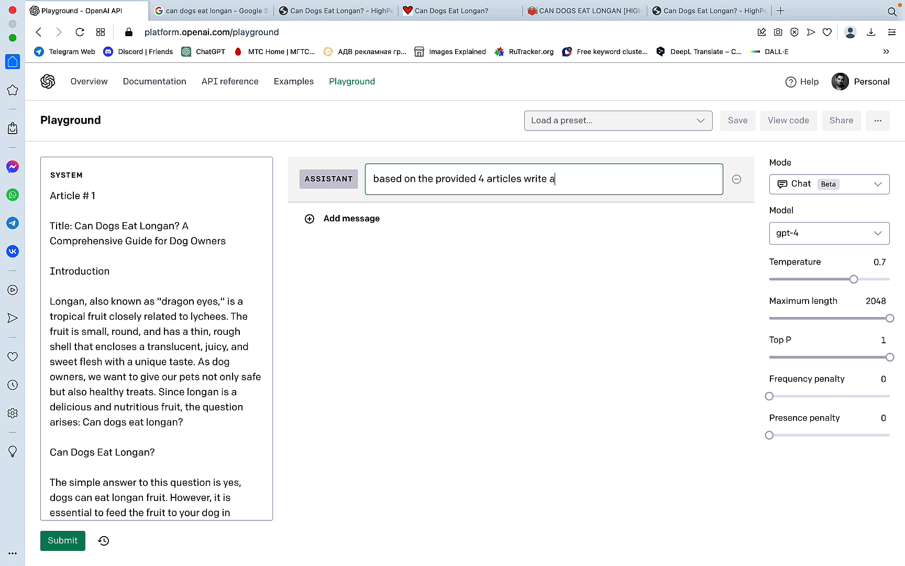
text(compre)
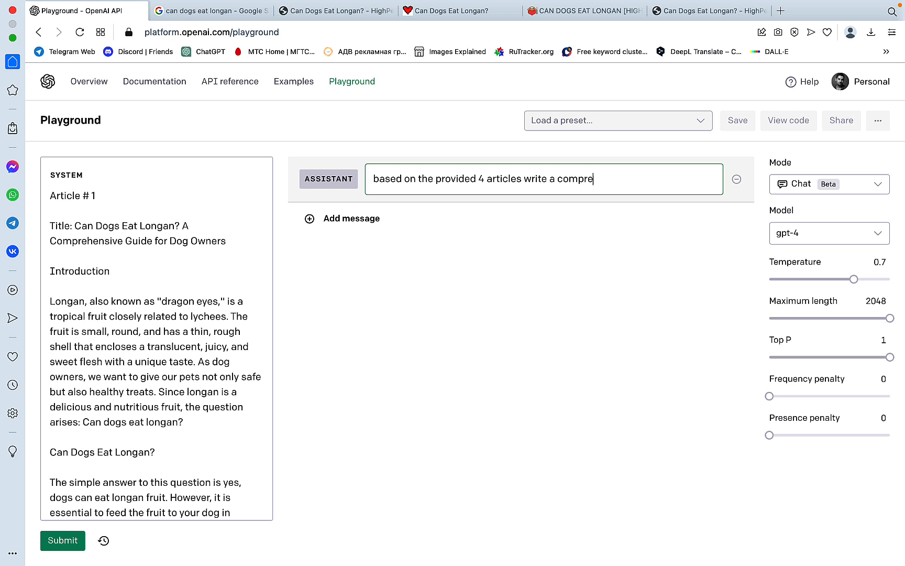
text(hensive)
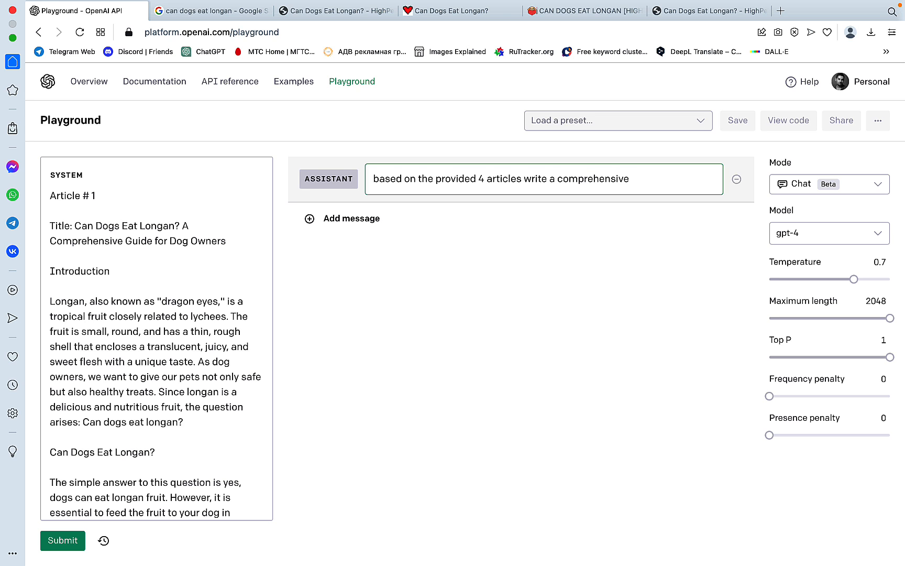
text(outline)
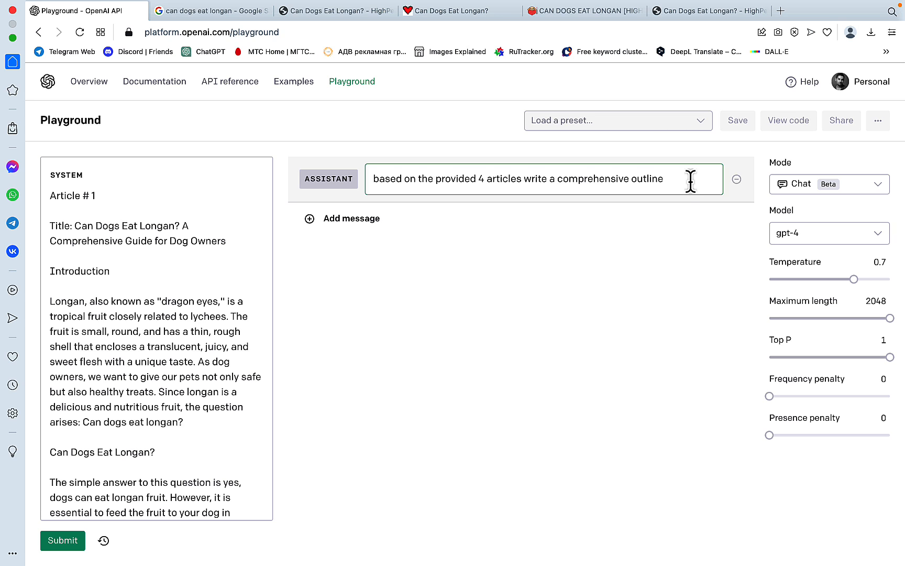
text(for the article abou)
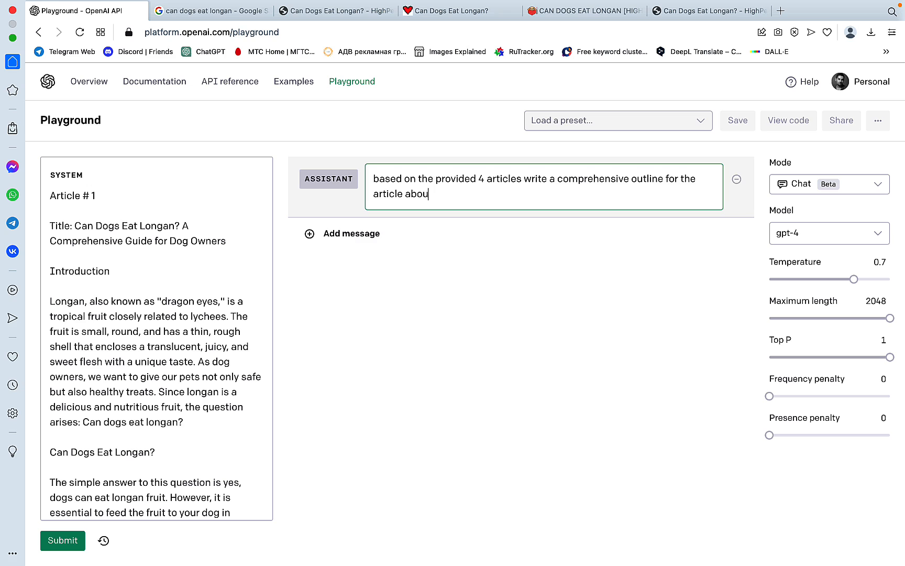
text("Cam)
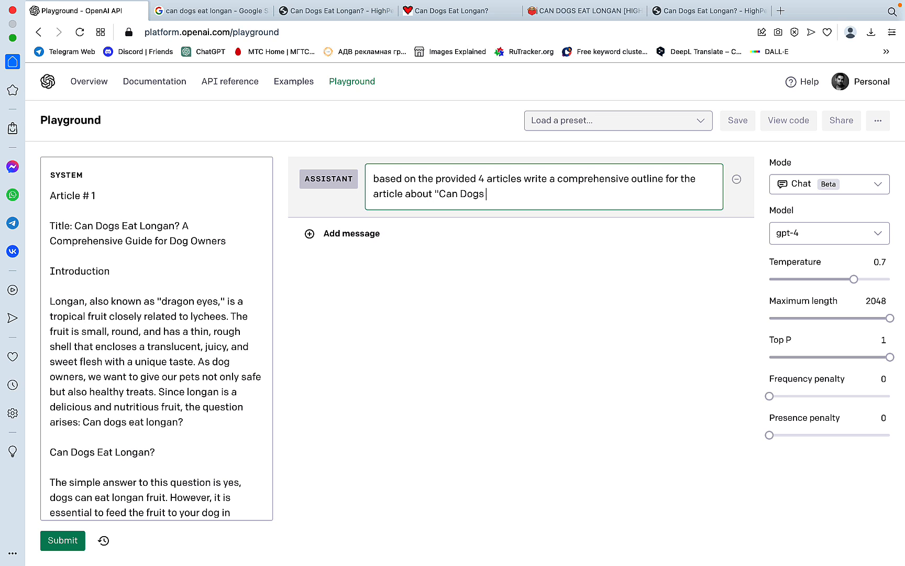
text(Eat Long)
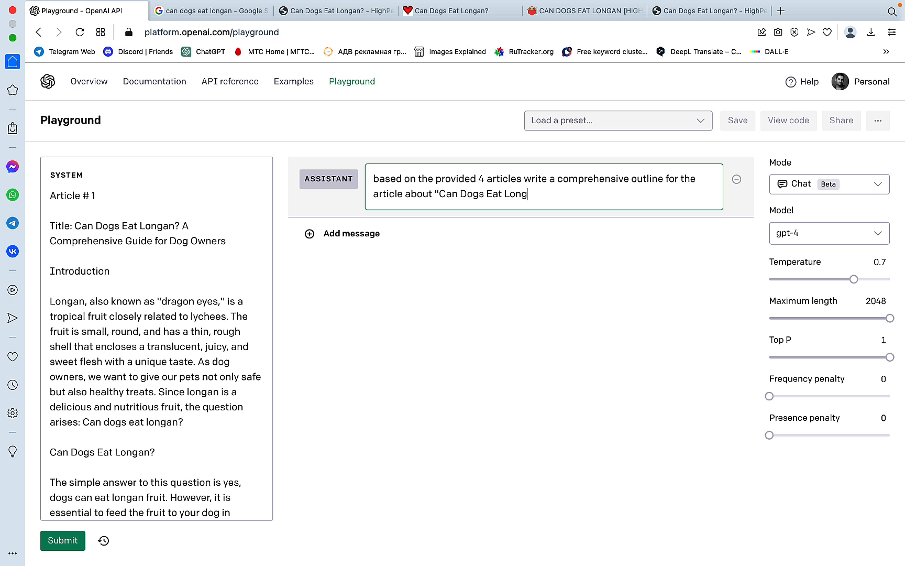
text(an')
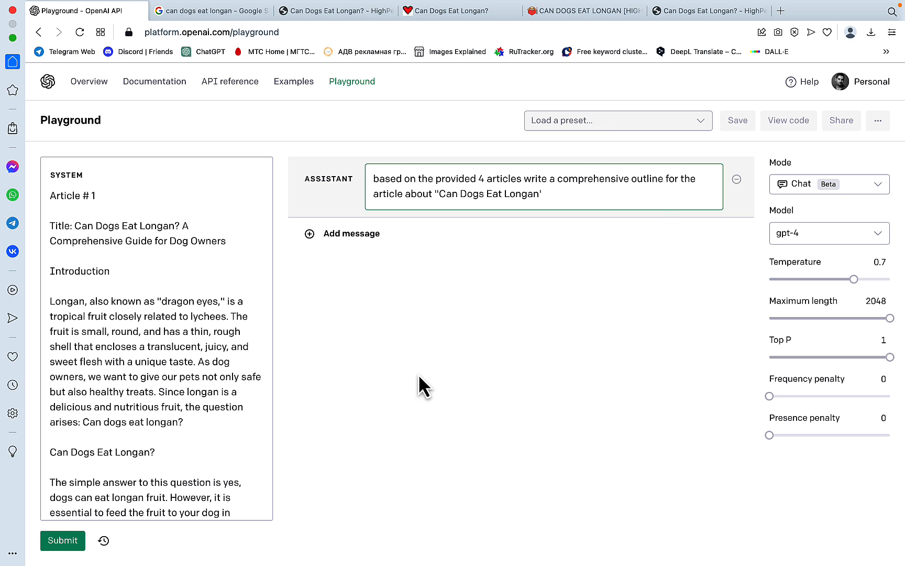
Step: Submit the outline request and follow GPT-4's outline from the simple answer to Conclusion
click(62, 541)
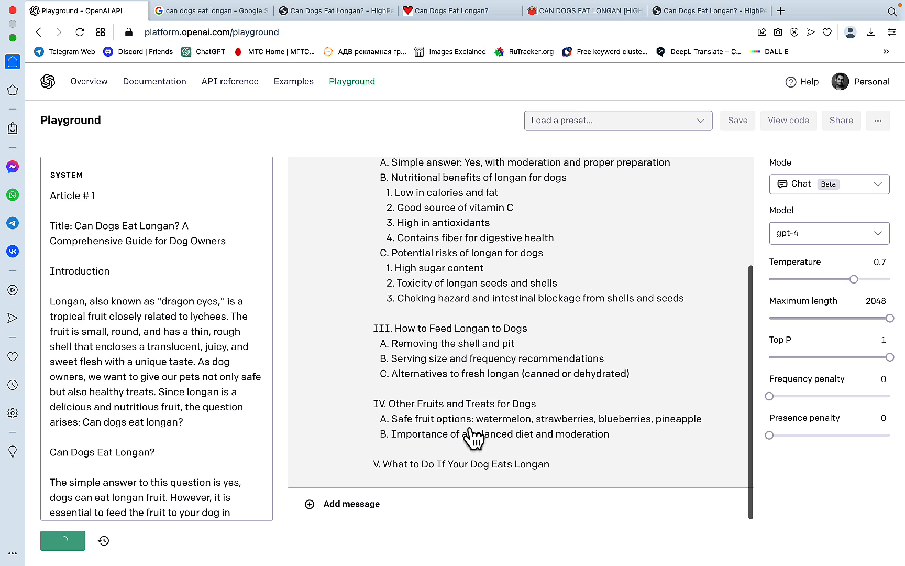
scroll(down, 3)
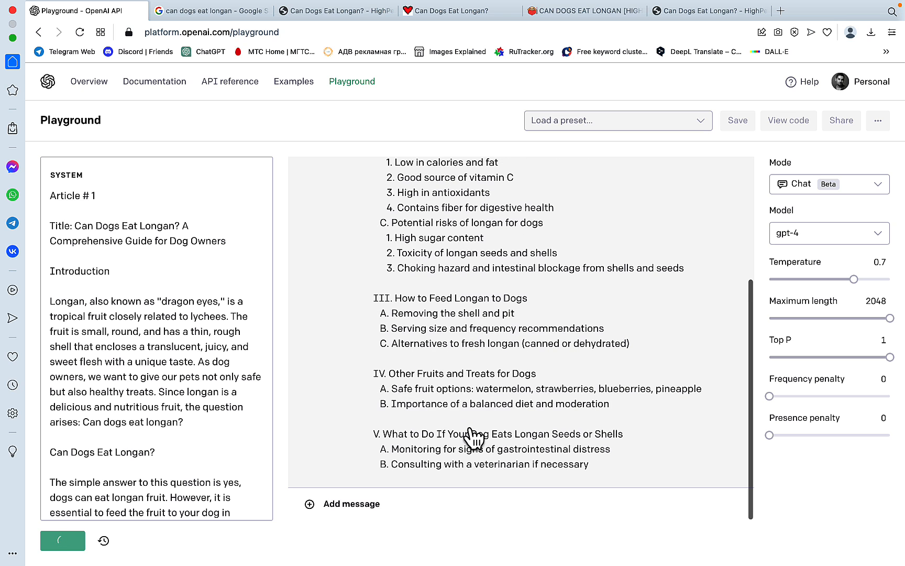
scroll(down, 3)
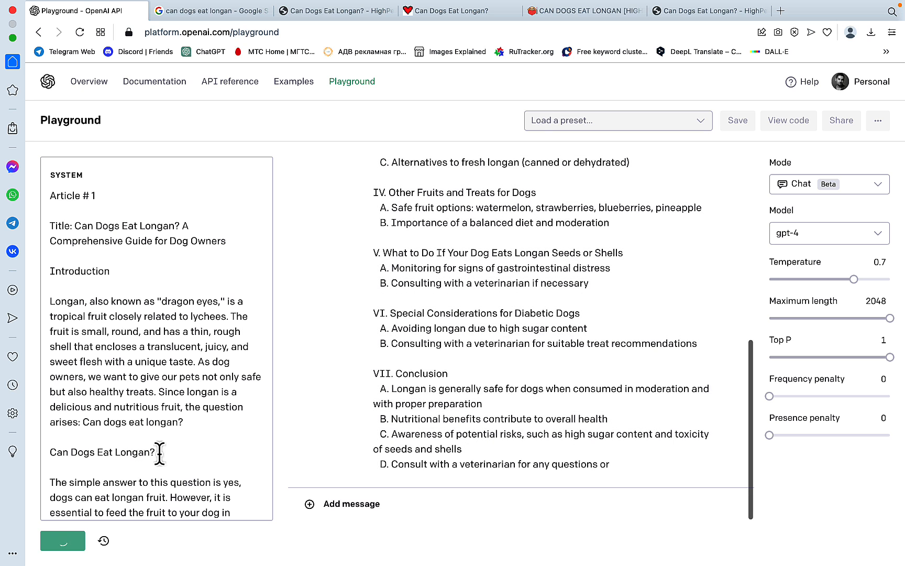
scroll(down, 3)
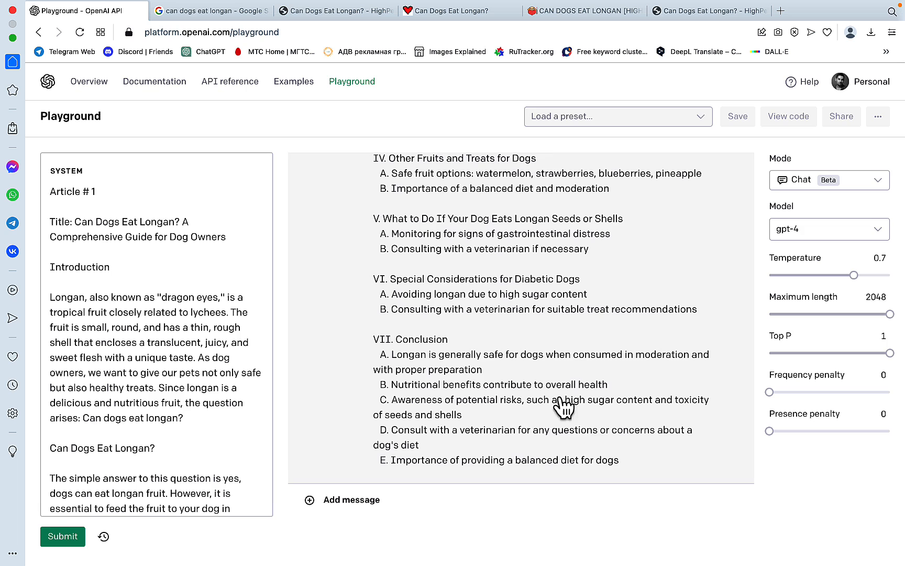
Step: Send a 'continue' user message so the outline extends through the Summary section
click(342, 499)
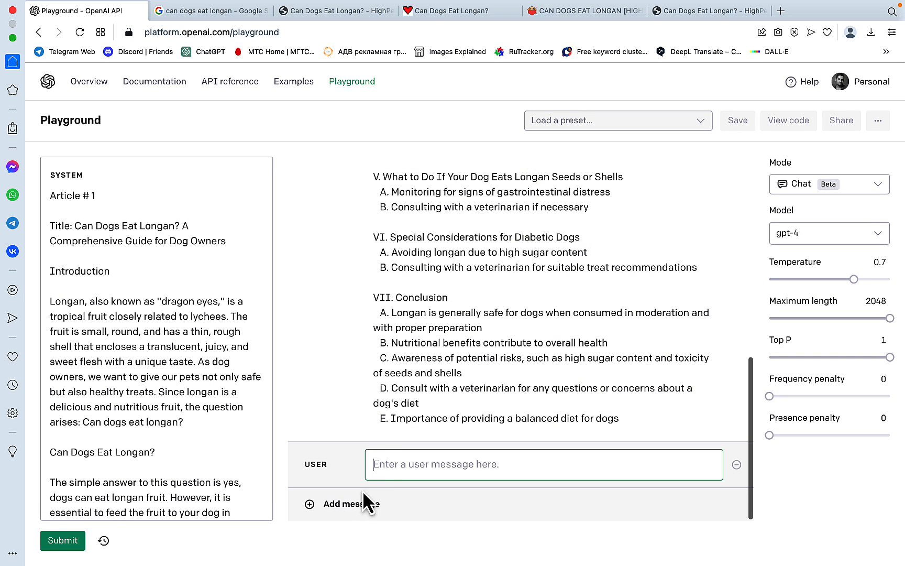
text(continue)
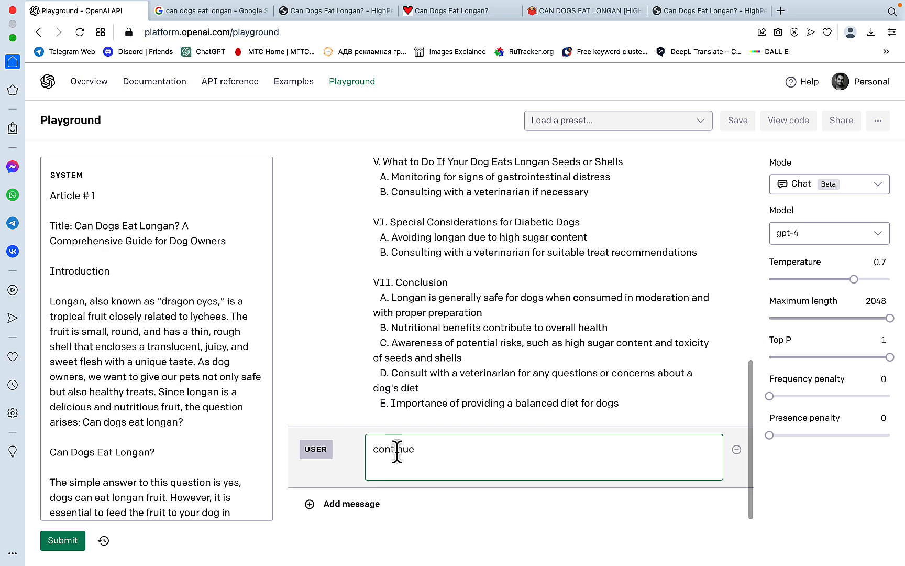
click(62, 540)
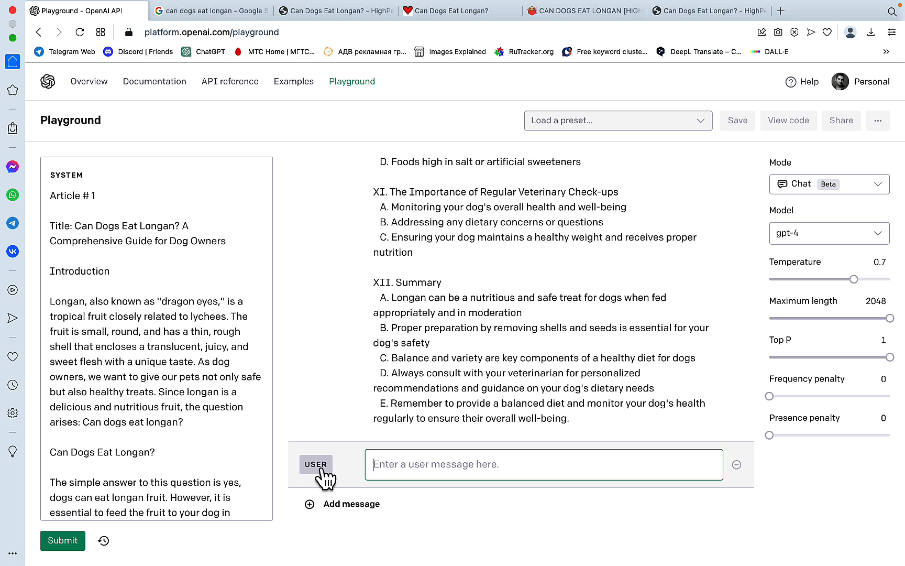
Step: Submit an assistant prompt to extract a list of LSI keywords, returning 40 keywords
click(316, 463)
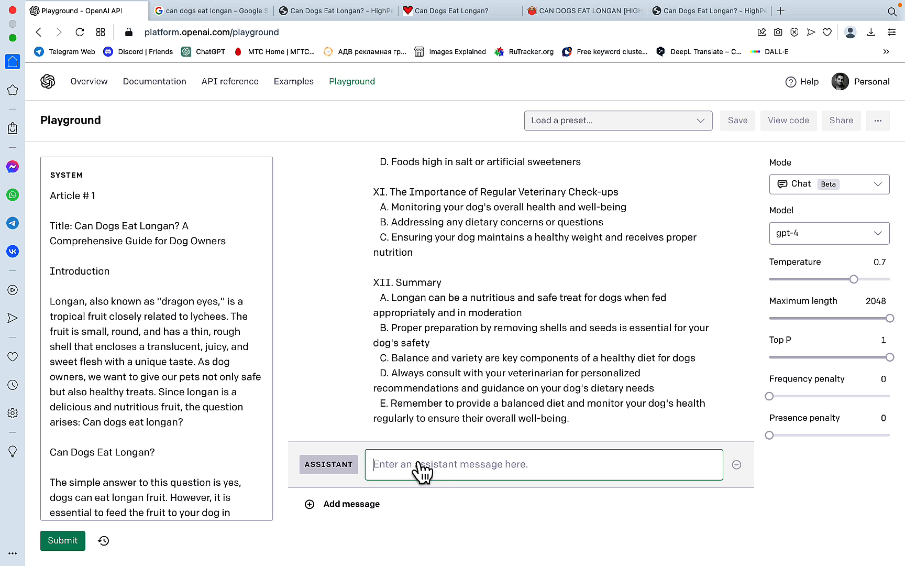
text(based on the 4 provided a)
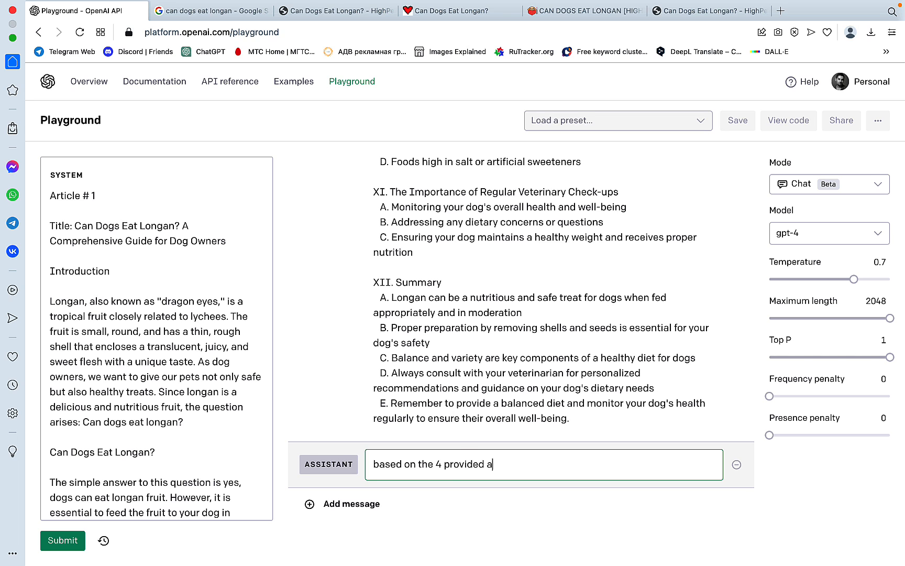
text(rticle)
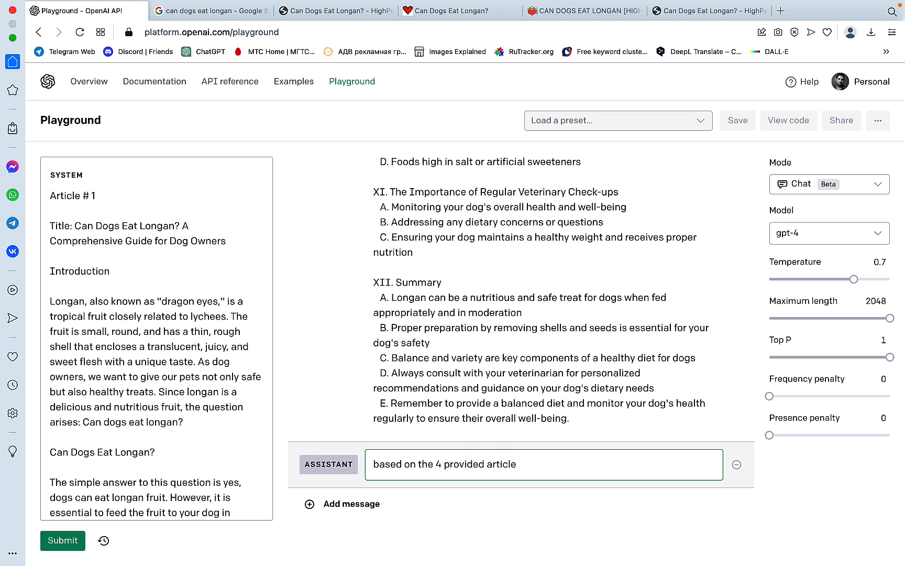
text(exract)
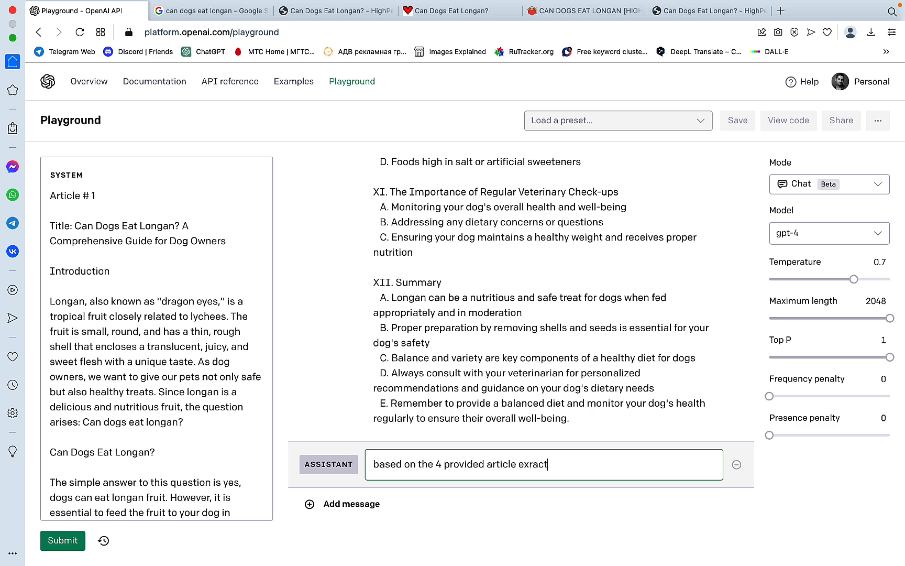
text(a)
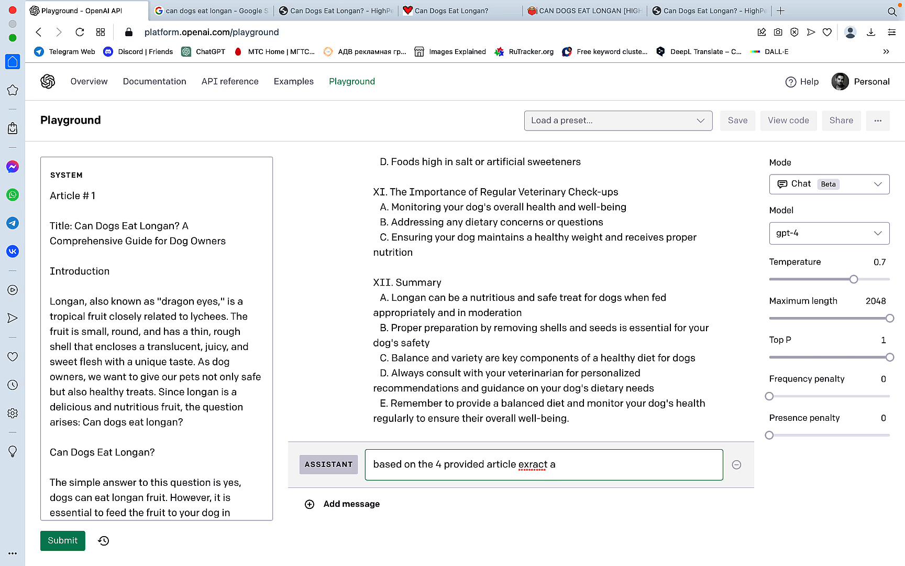
key(Backspace)
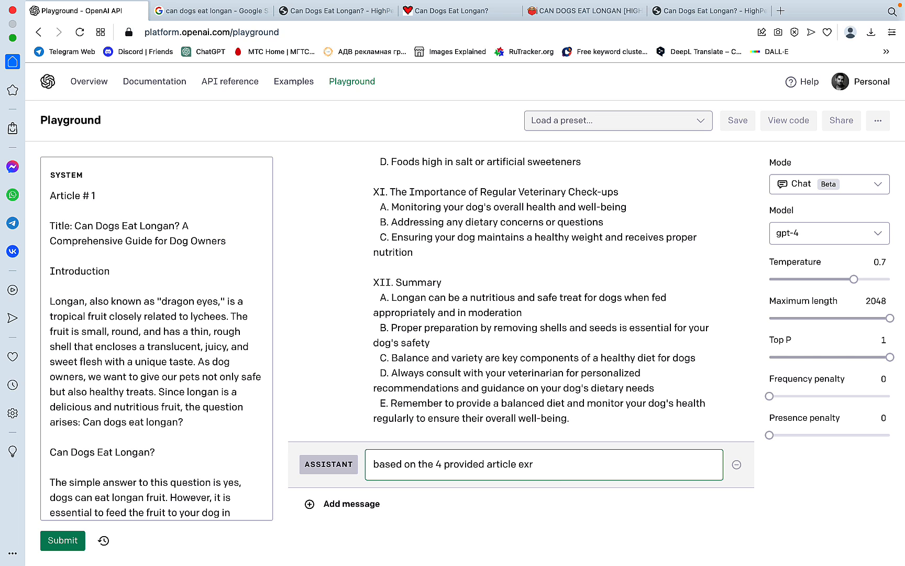
text(tract a comprehensive)
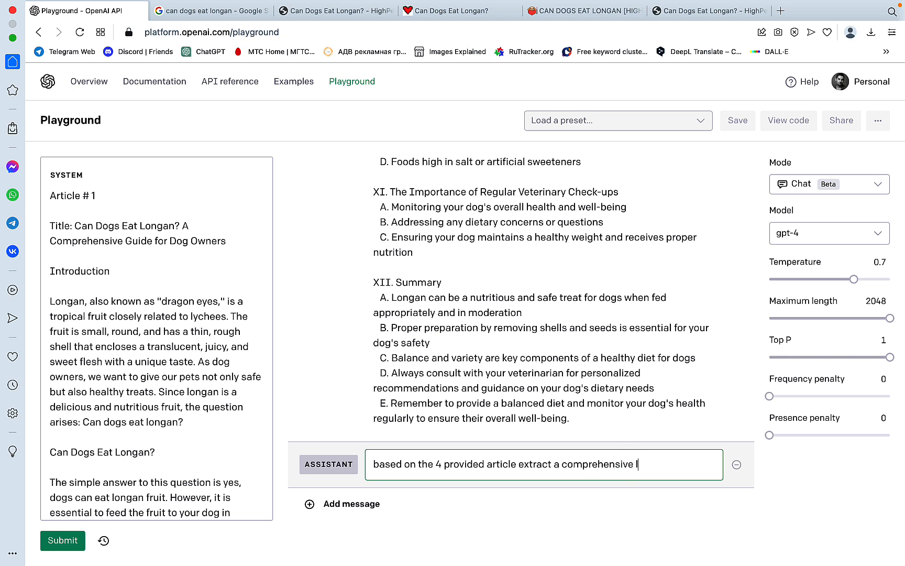
text(list of LS)
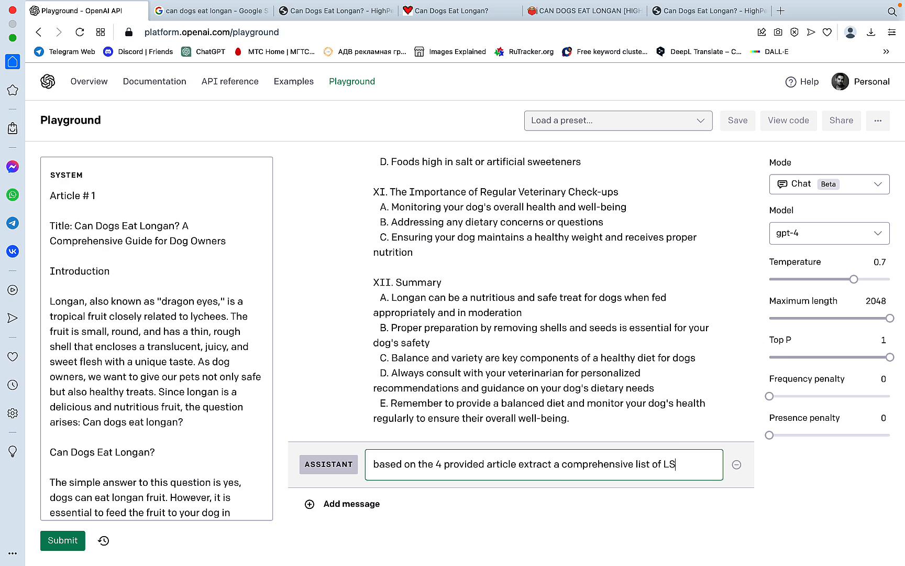
click(63, 541)
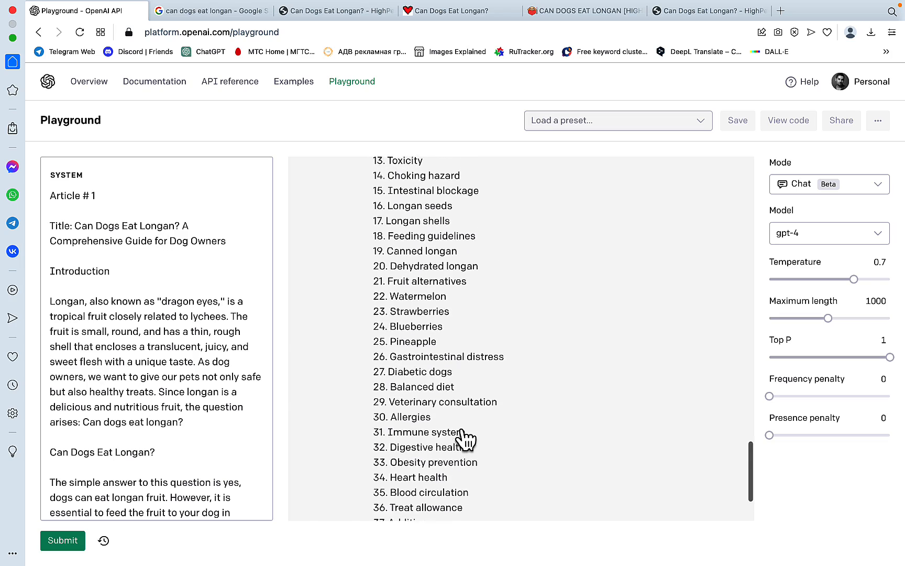
scroll(down, 3)
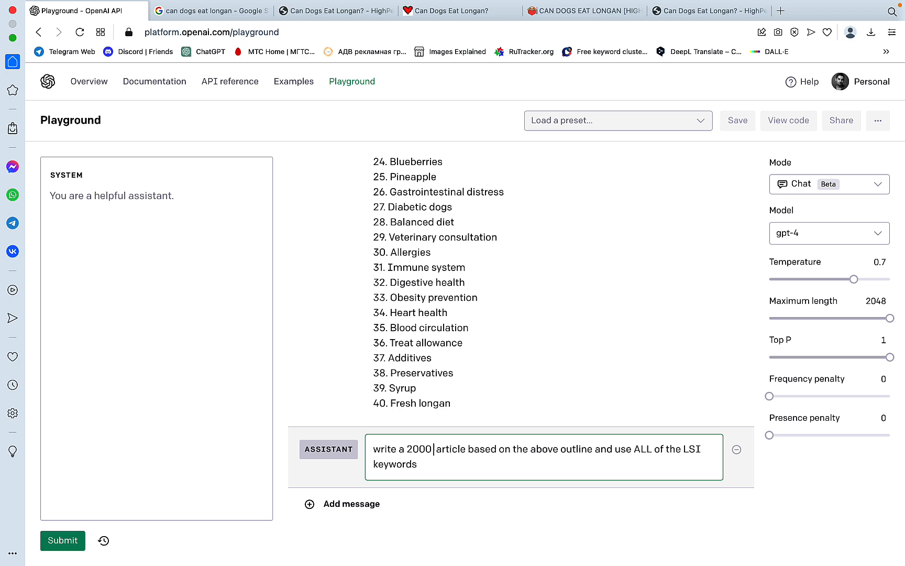
Step: Submit the 2000-word article prompt built on the outline using all LSI keywords
text(word)
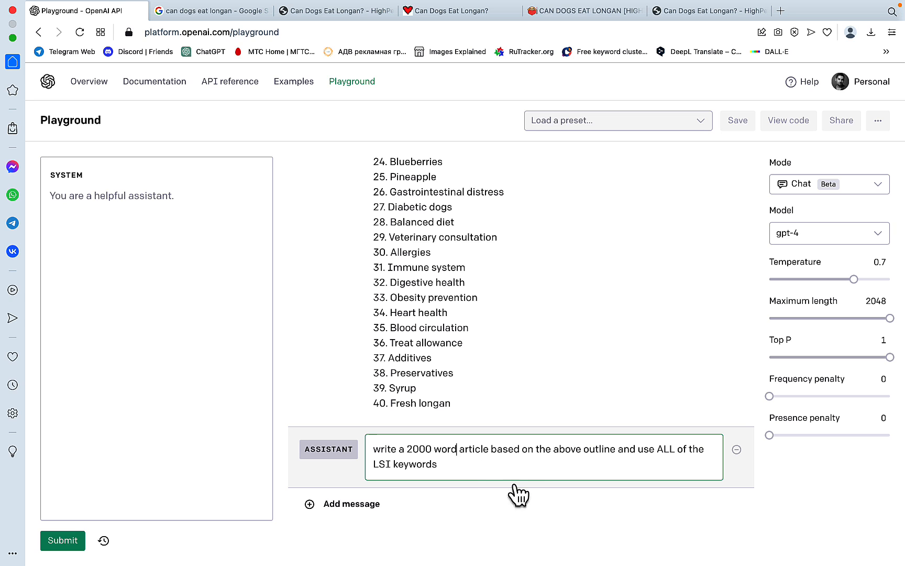
mouse_move(654, 453)
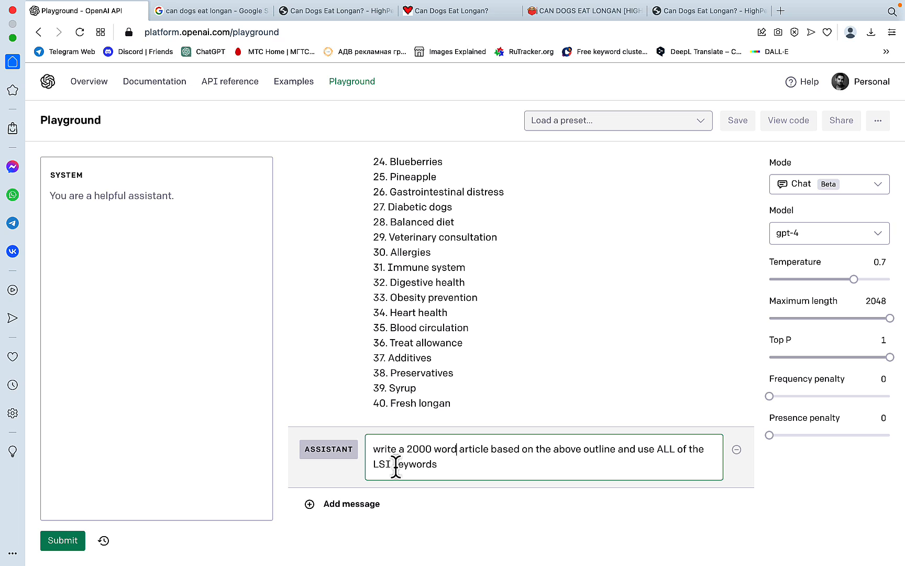
mouse_move(545, 493)
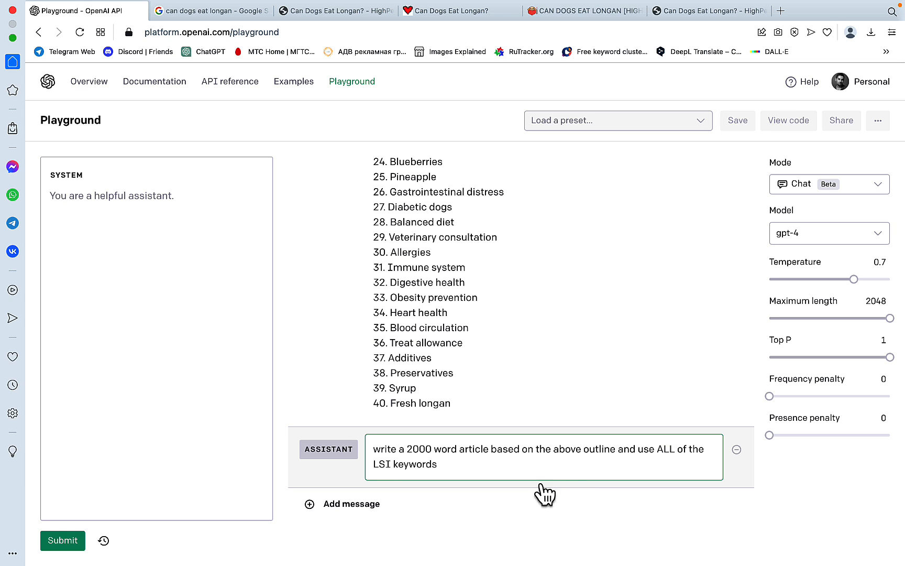
click(378, 464)
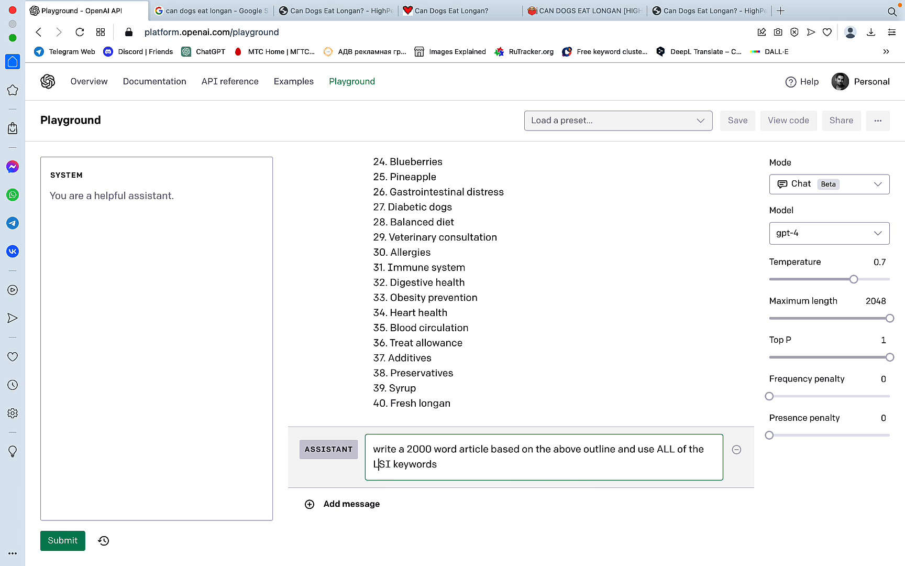
text(a)
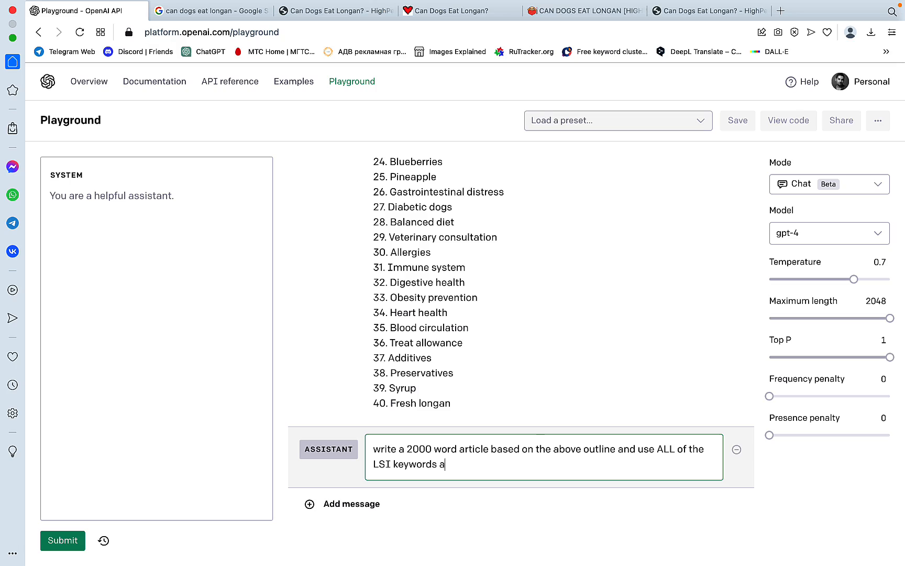
click(62, 542)
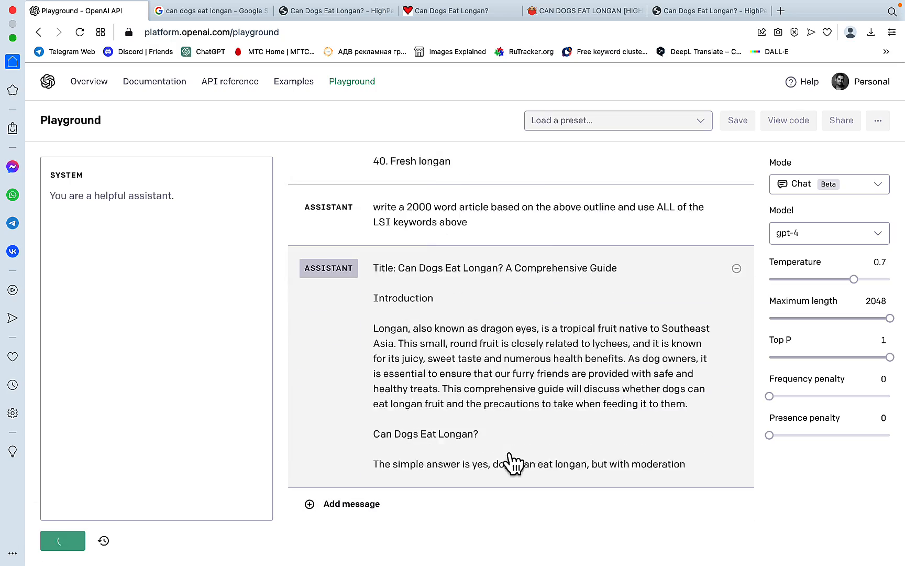
Step: Scroll the generated longan article down to its Conclusion and start selecting its text
scroll(down, 3)
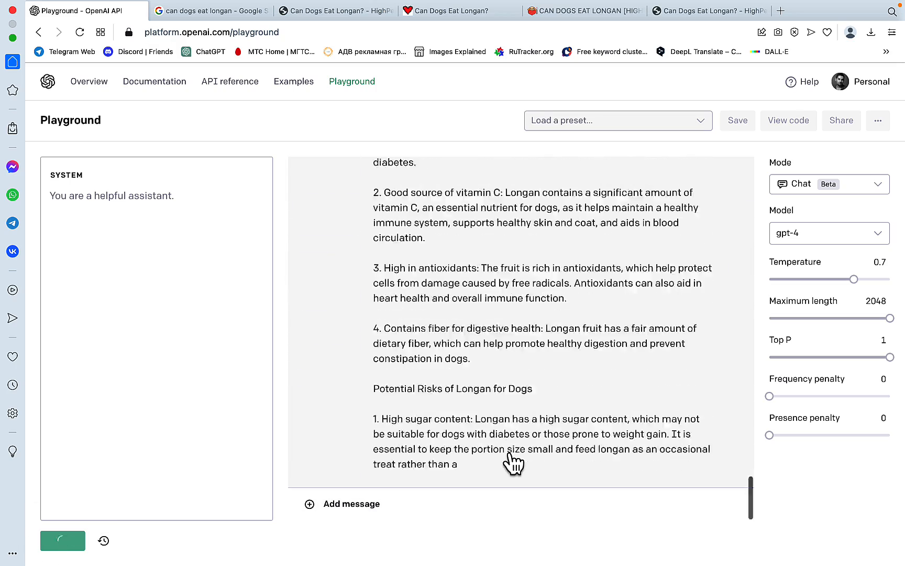
scroll(down, 3)
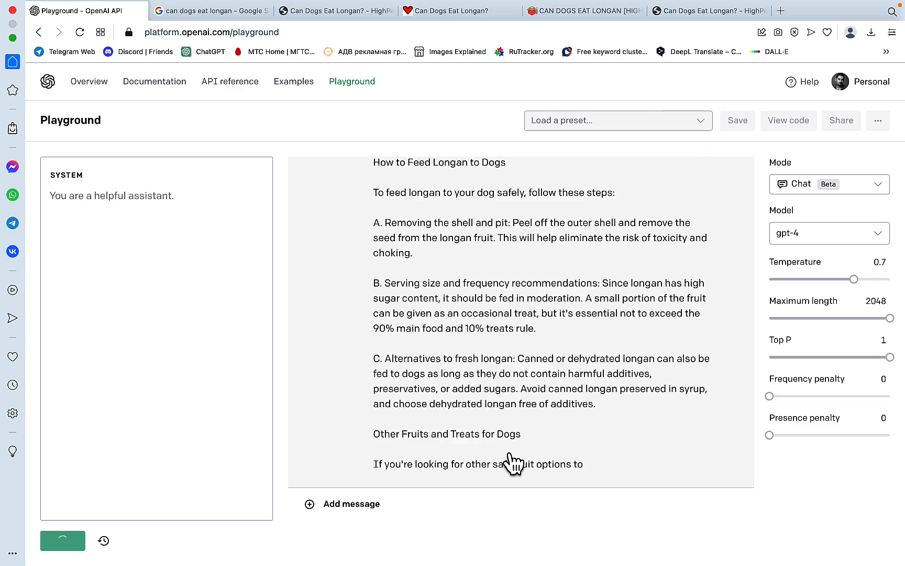
scroll(down, 3)
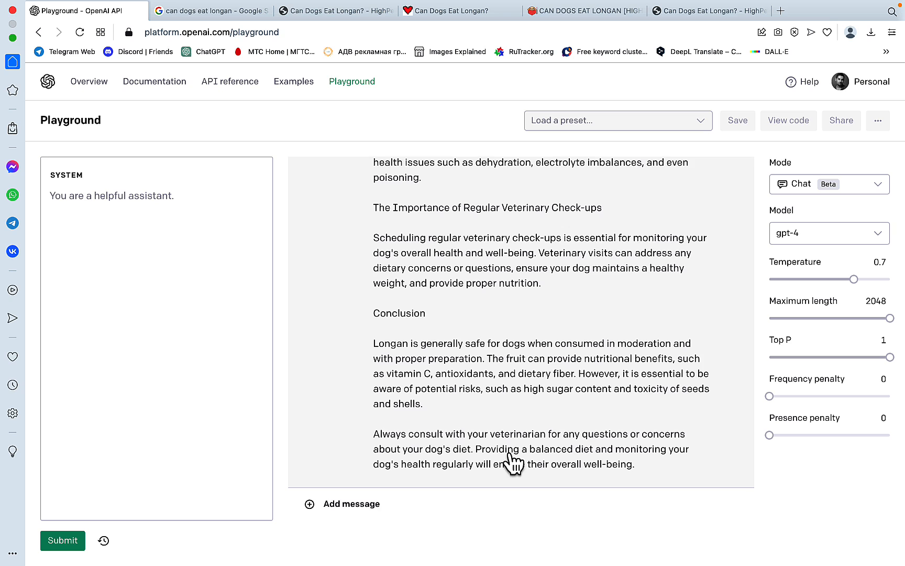
double_click(434, 389)
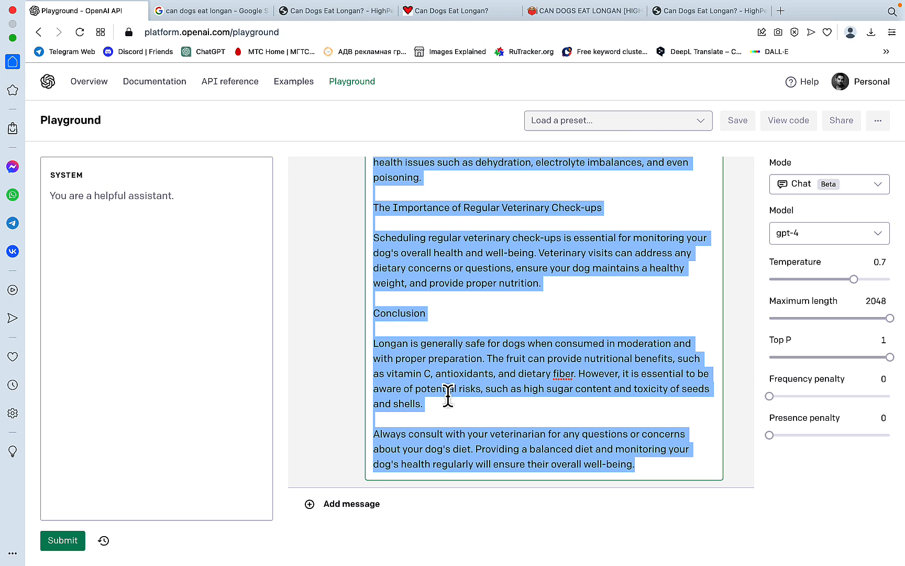
mouse_move(465, 369)
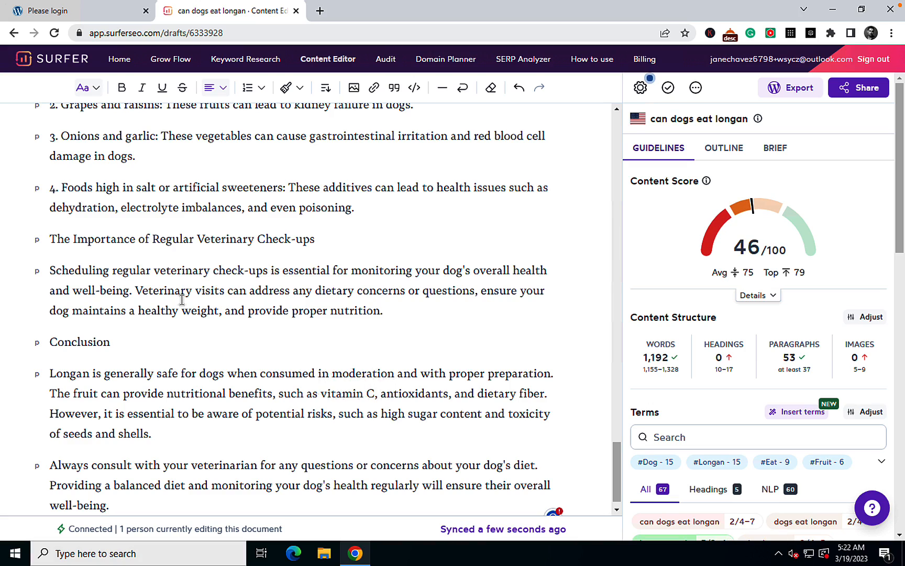
Step: Scroll through the pasted article in Surfer's Content Editor, scoring 46 with about 1,191 words
scroll(down, 3)
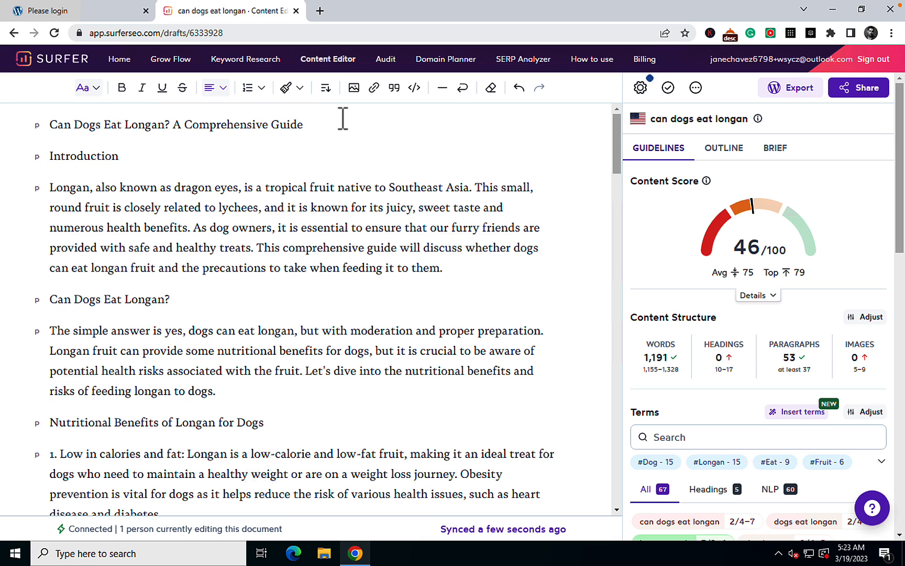
Step: Make the article title an H1 heading and select the Introduction line to delete
double_click(176, 124)
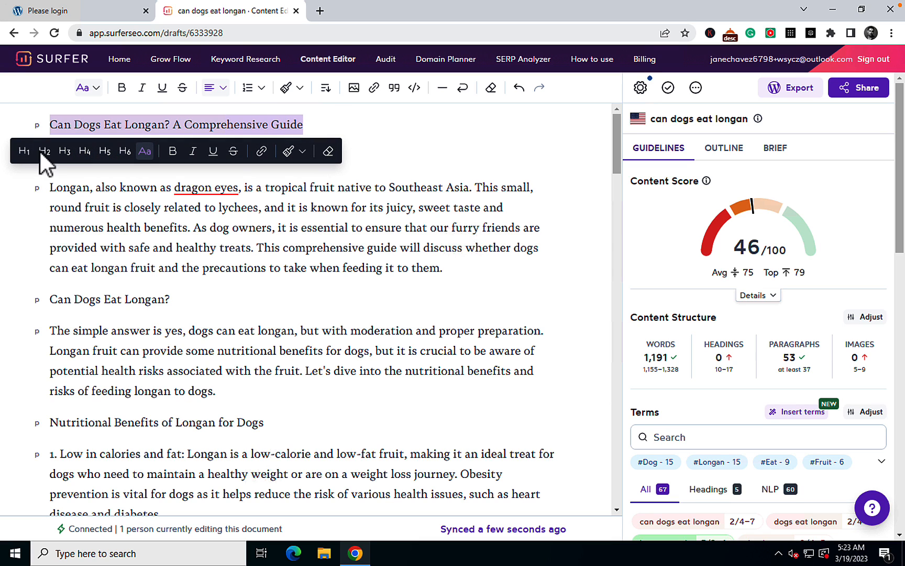
click(23, 151)
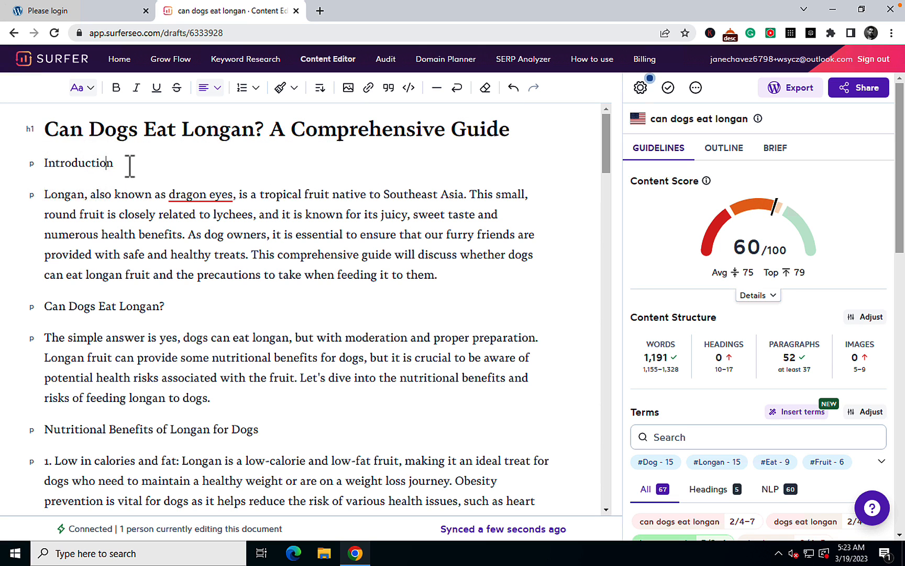
double_click(78, 163)
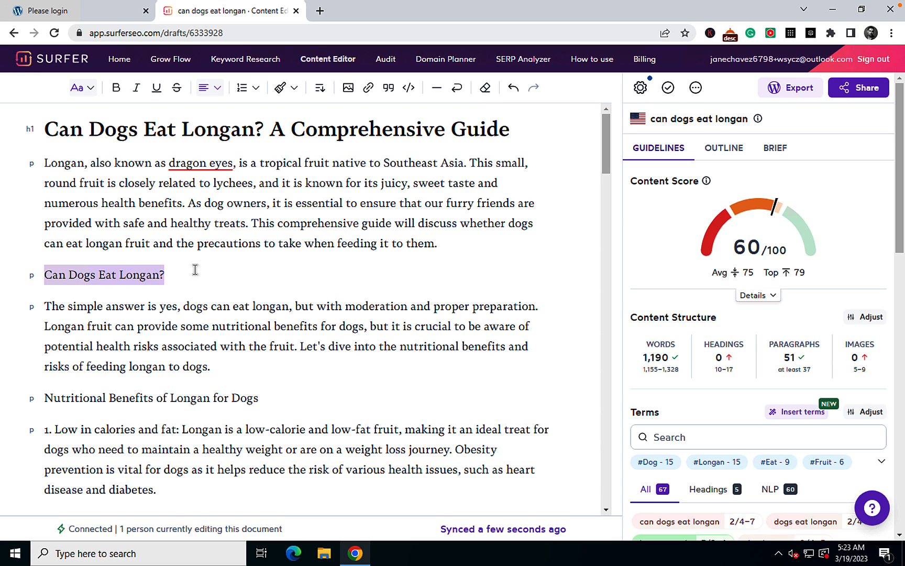
Step: Make 'Can Dogs Eat Longan?', Nutritional Benefits, Potential Risks and How to Feed Longan H2 subheadings
click(104, 274)
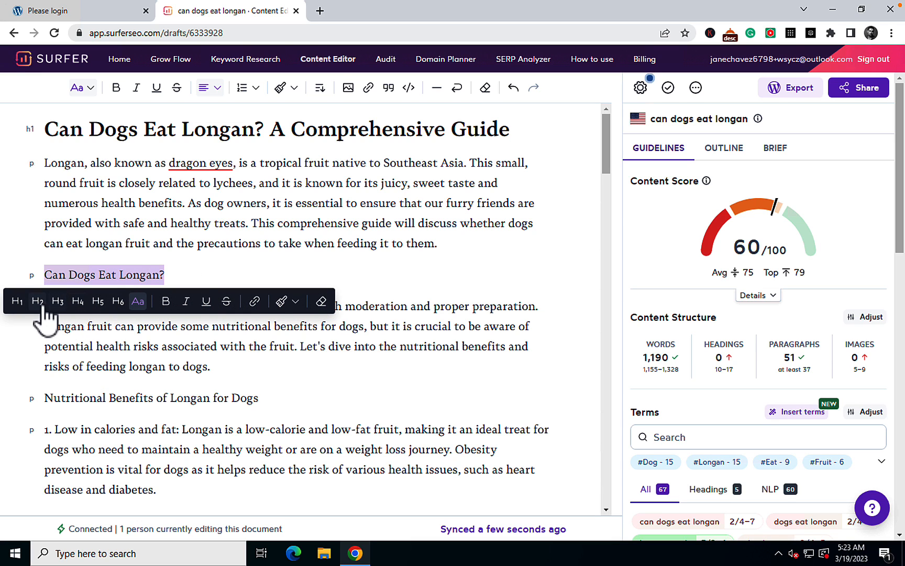
click(38, 301)
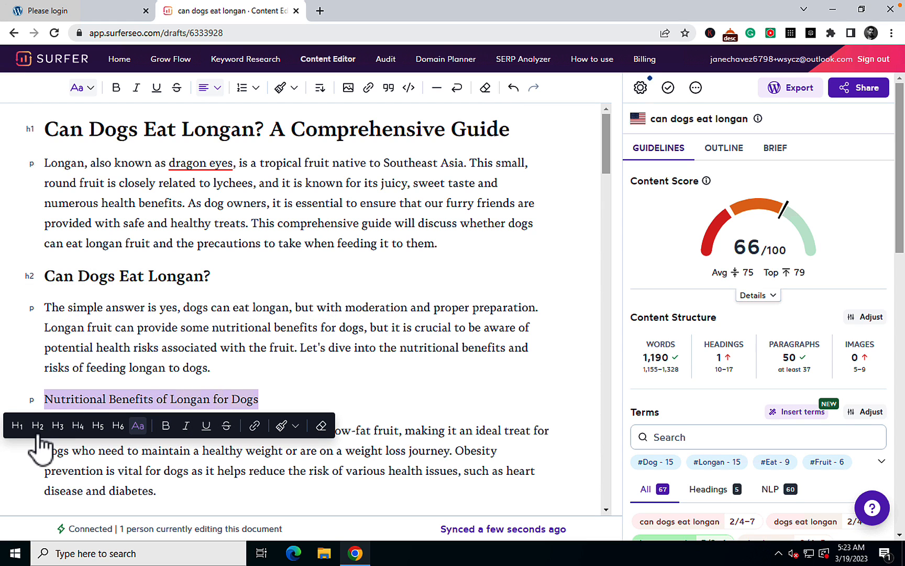
click(17, 425)
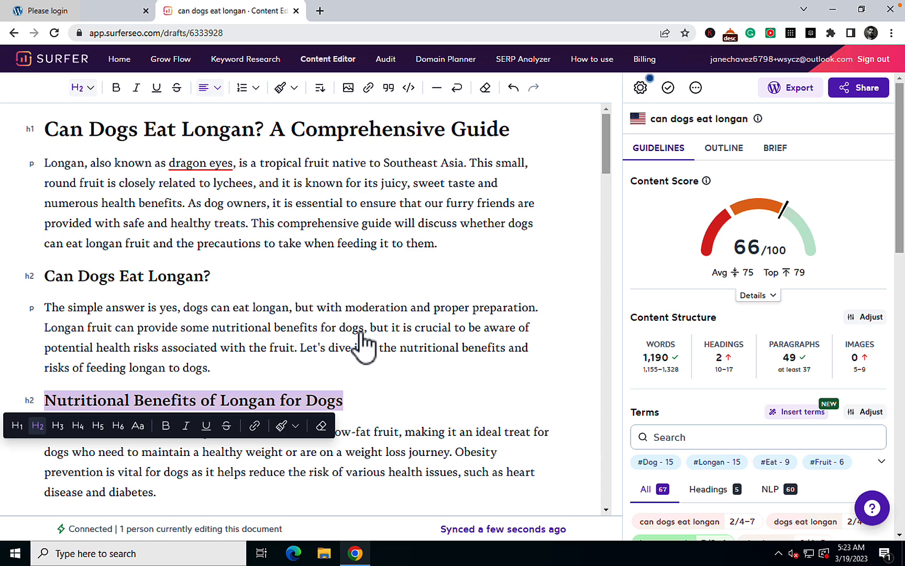
scroll(down, 3)
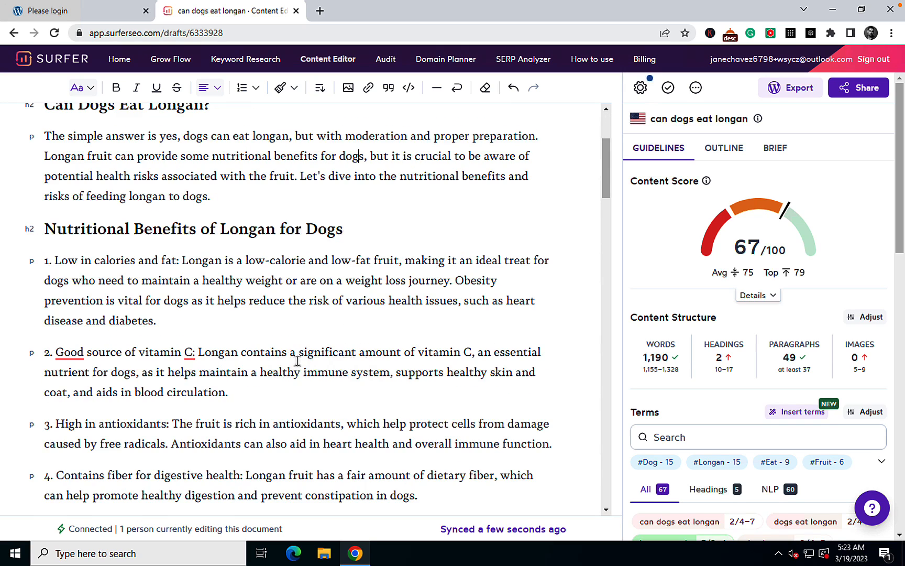
scroll(down, 3)
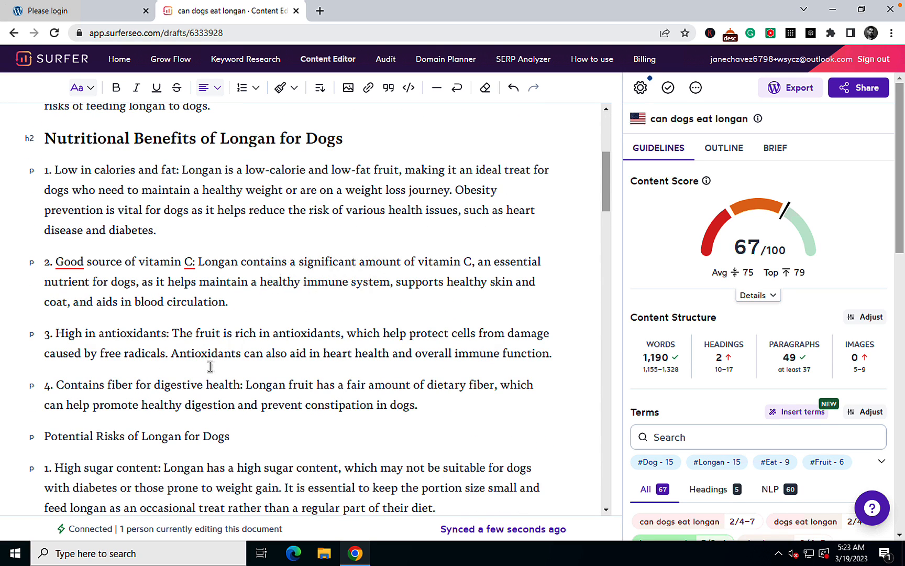
mouse_move(245, 433)
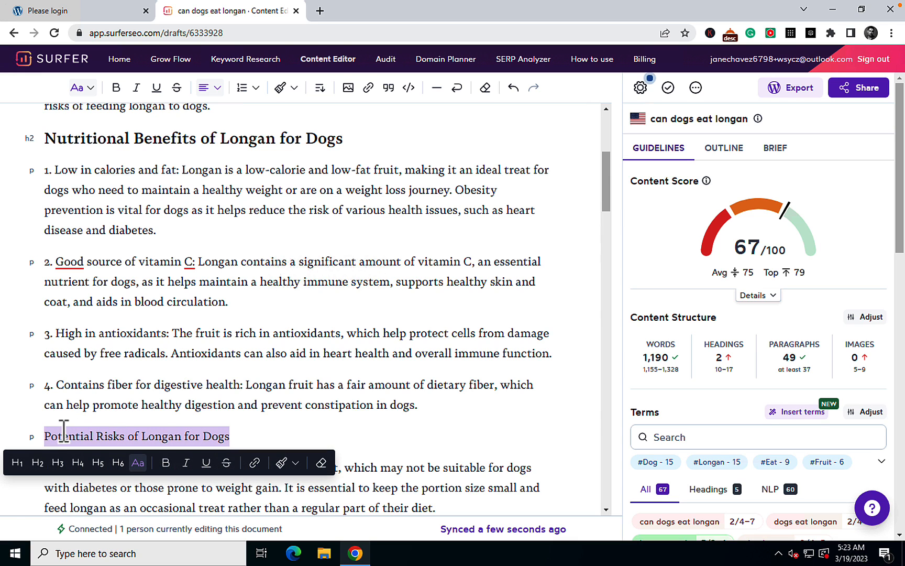
click(37, 463)
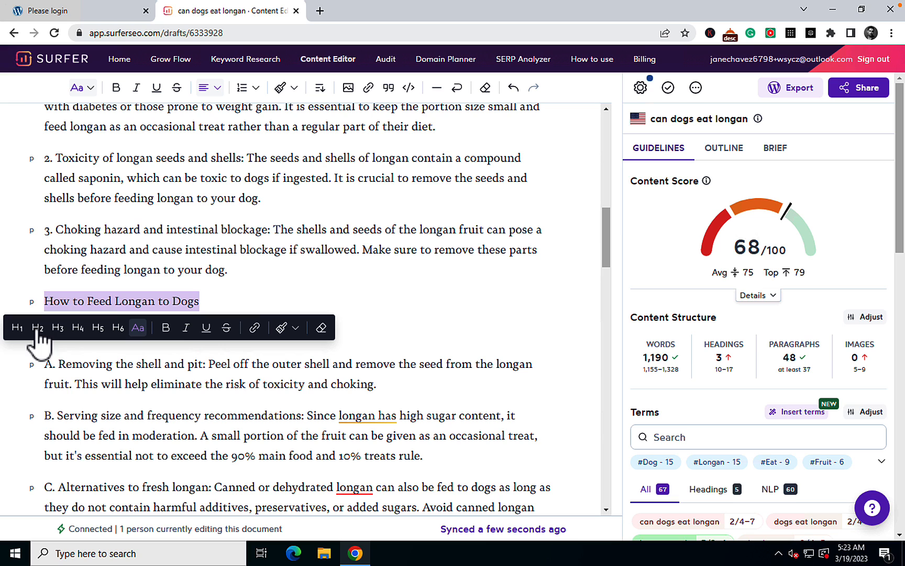
click(18, 328)
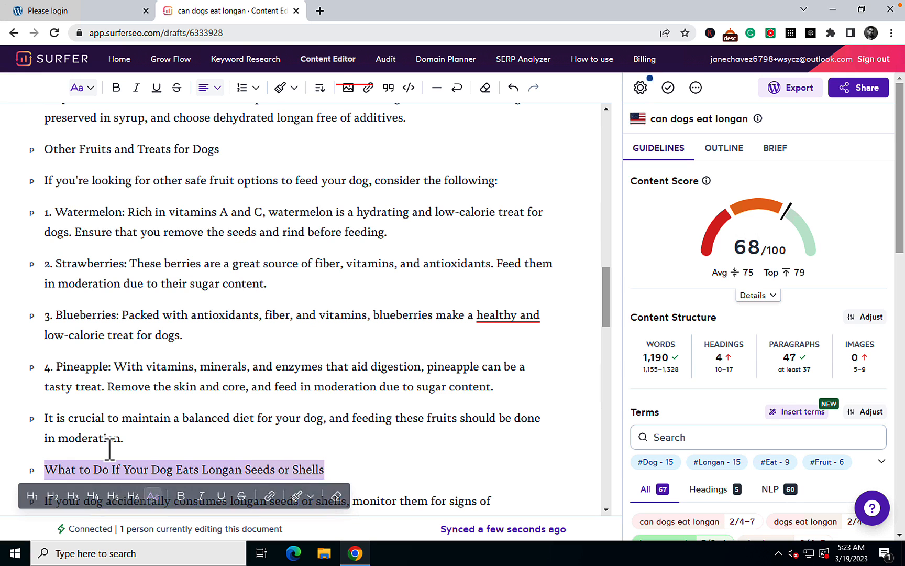
Step: Make the seeds-or-shells, Diabetic Dogs, FAQ and new-treats tips titles H2 subheadings
click(53, 496)
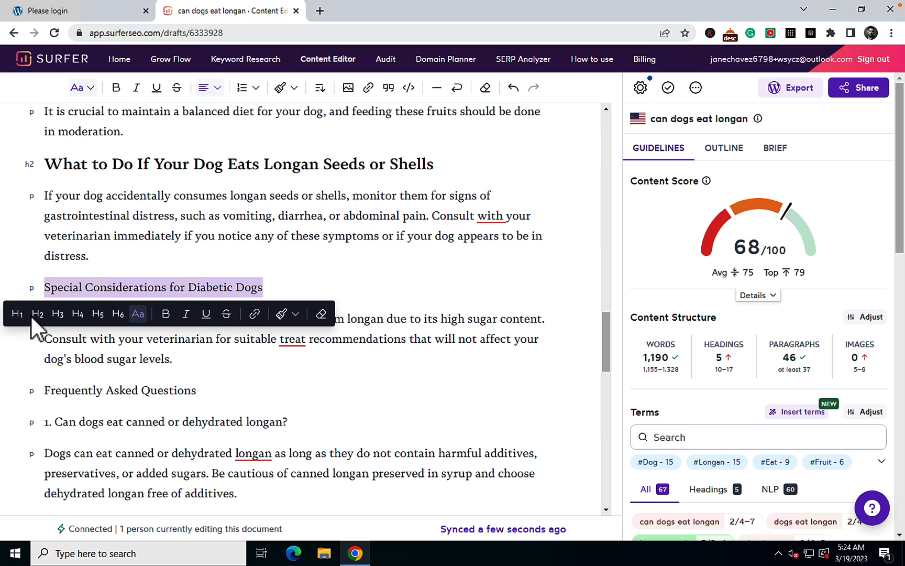
click(37, 314)
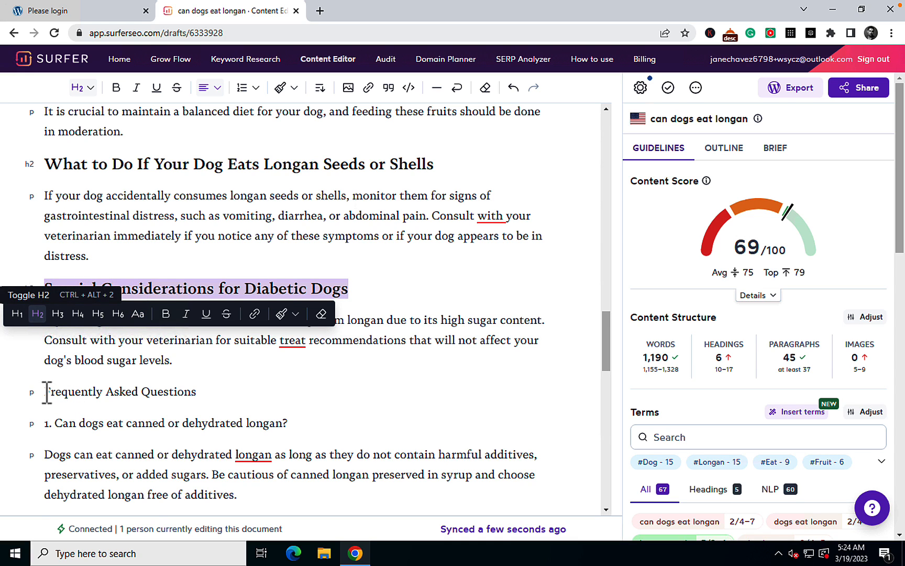
click(120, 392)
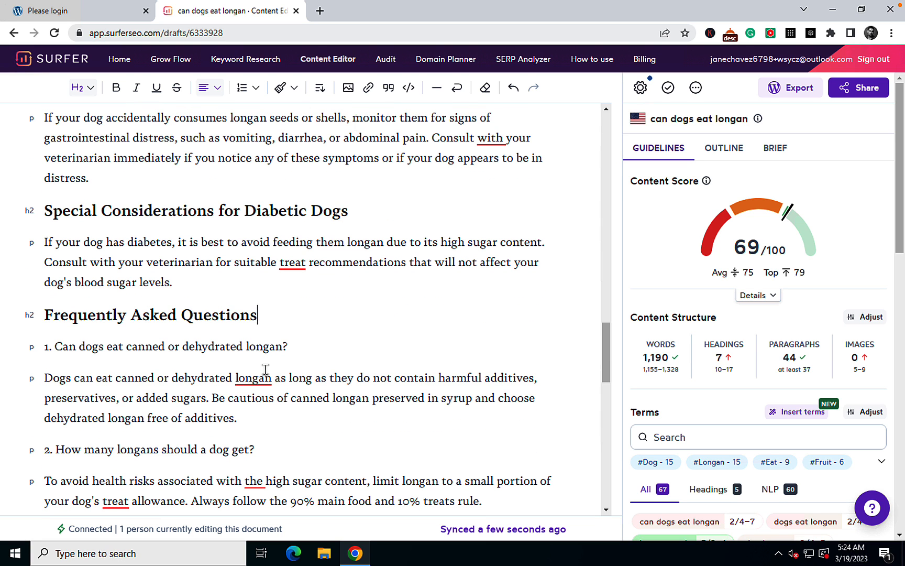
scroll(down, 3)
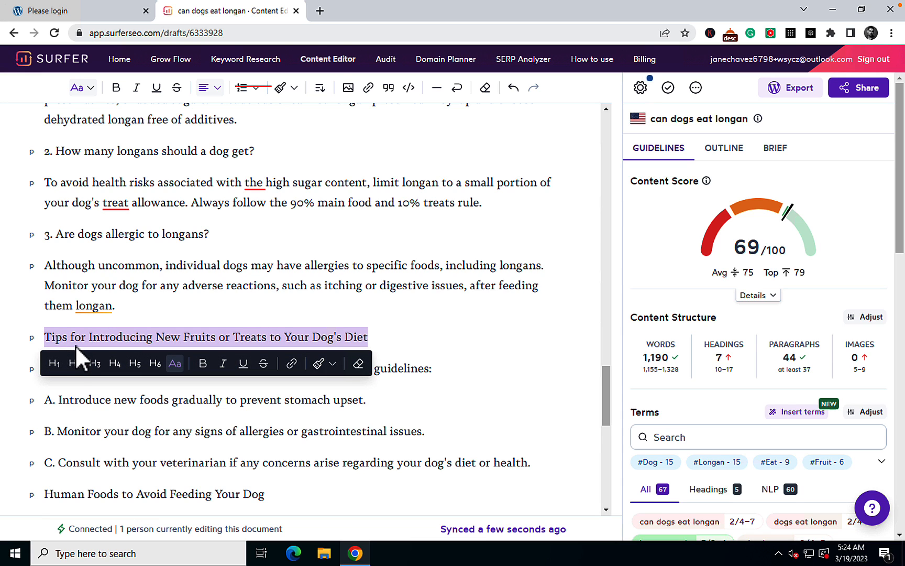
click(74, 363)
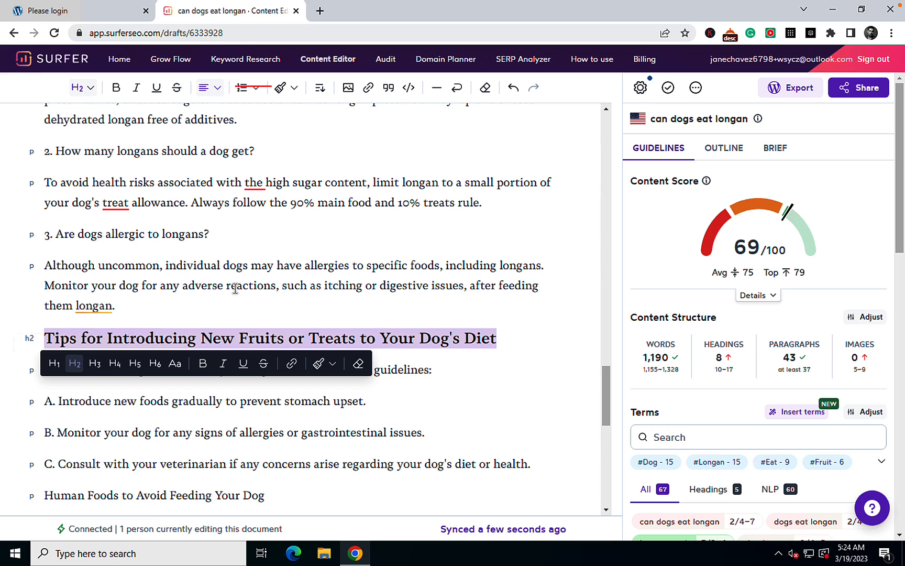
Step: Turn 'Human Foods to Avoid Feeding Your Dog' and the veterinary check-ups title into H2s
scroll(down, 3)
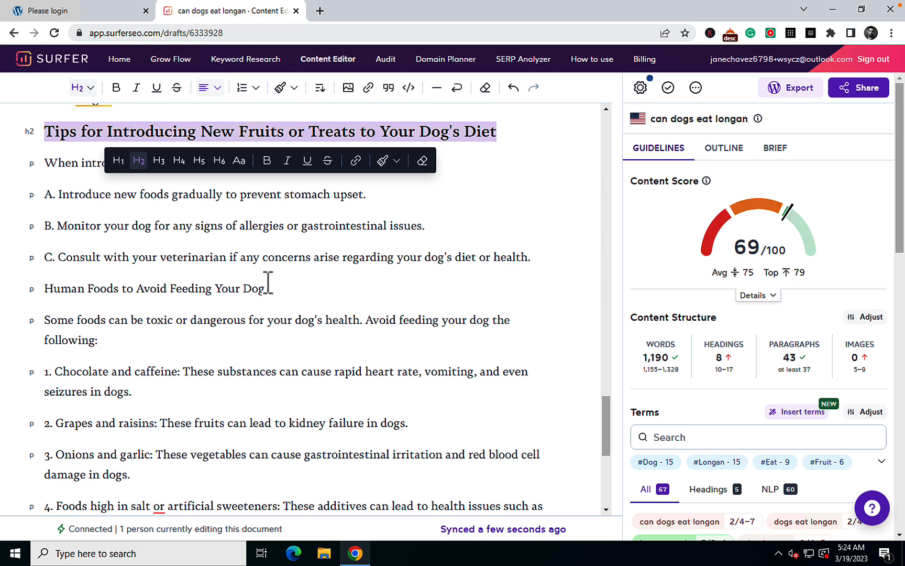
triple_click(153, 289)
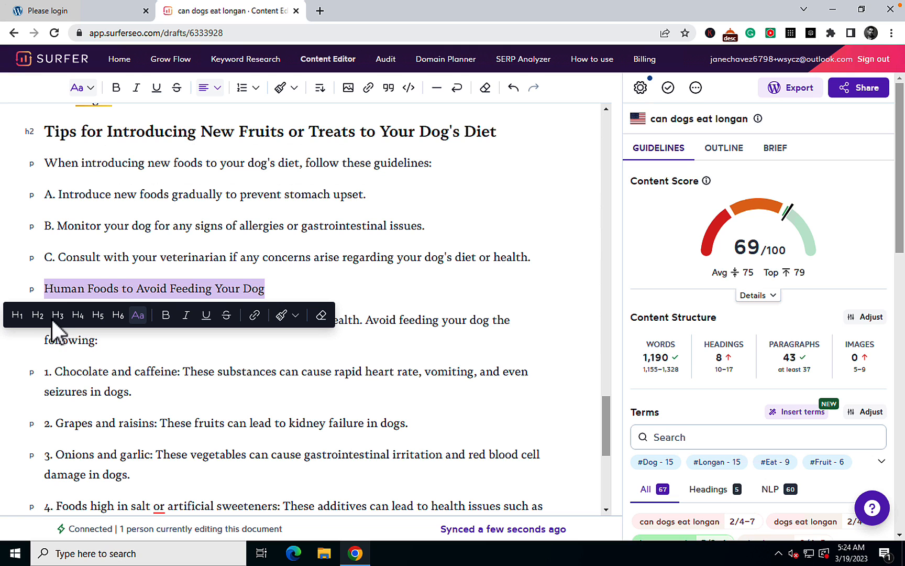
click(37, 315)
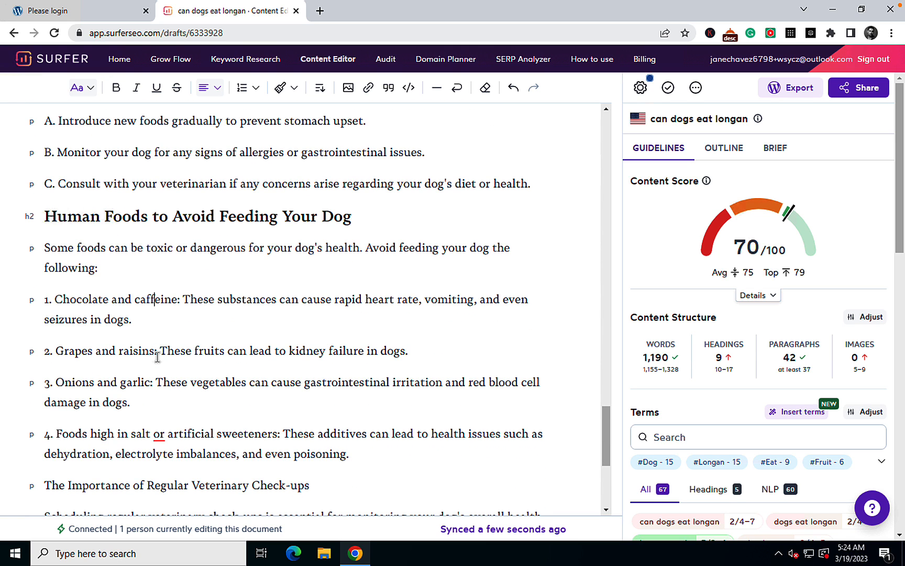
scroll(down, 3)
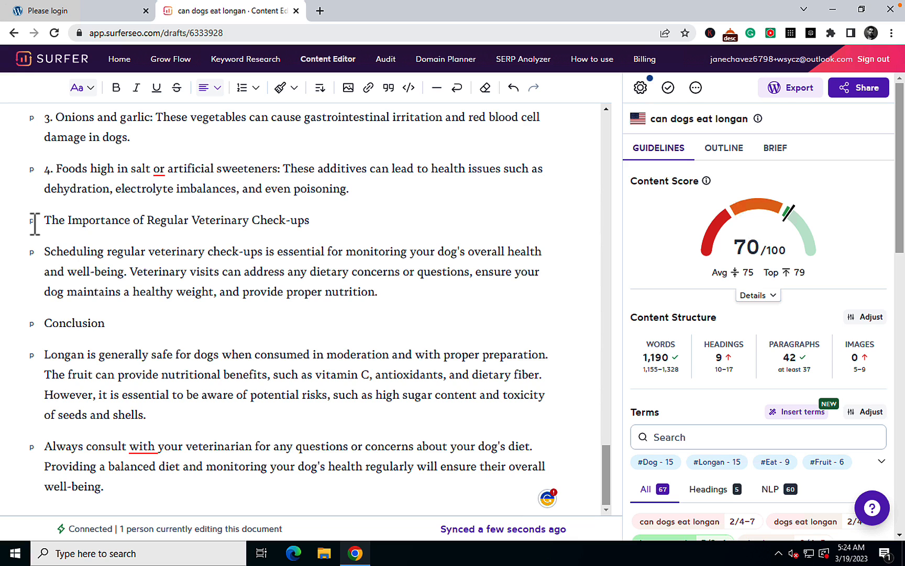
drag(44, 220, 343, 251)
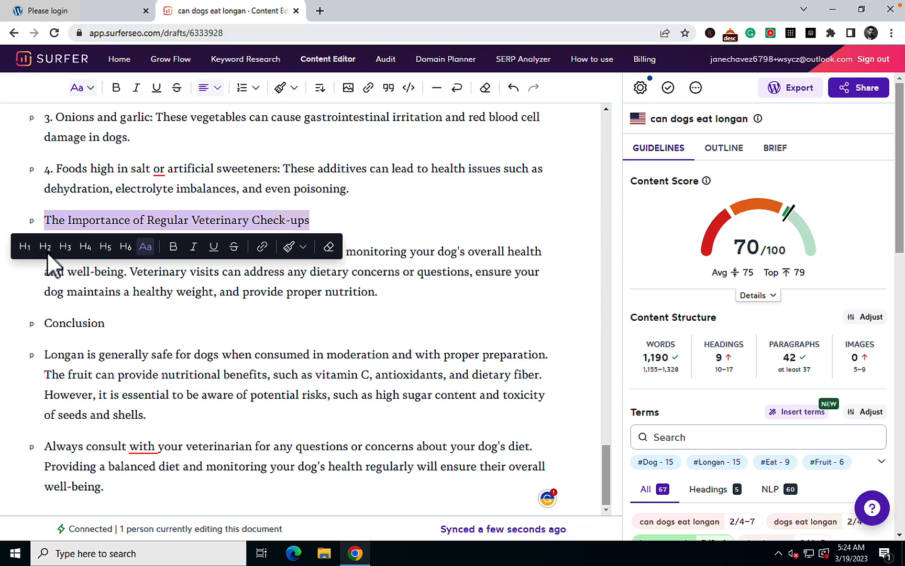
click(45, 246)
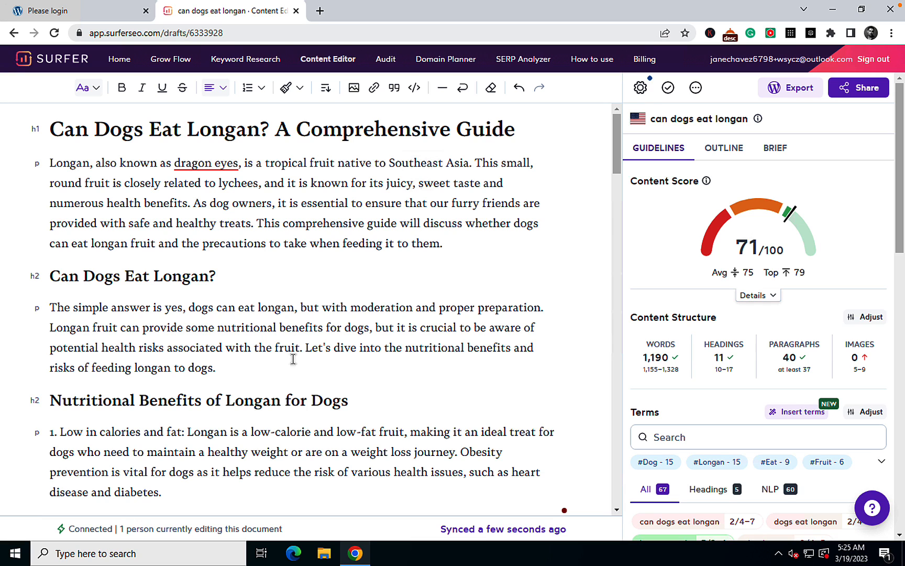
mouse_move(765, 243)
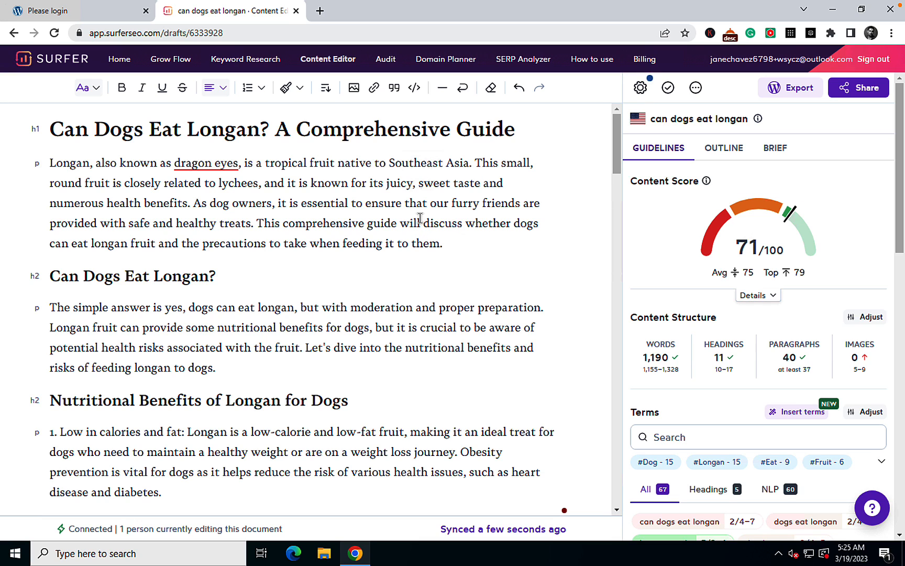
mouse_move(684, 370)
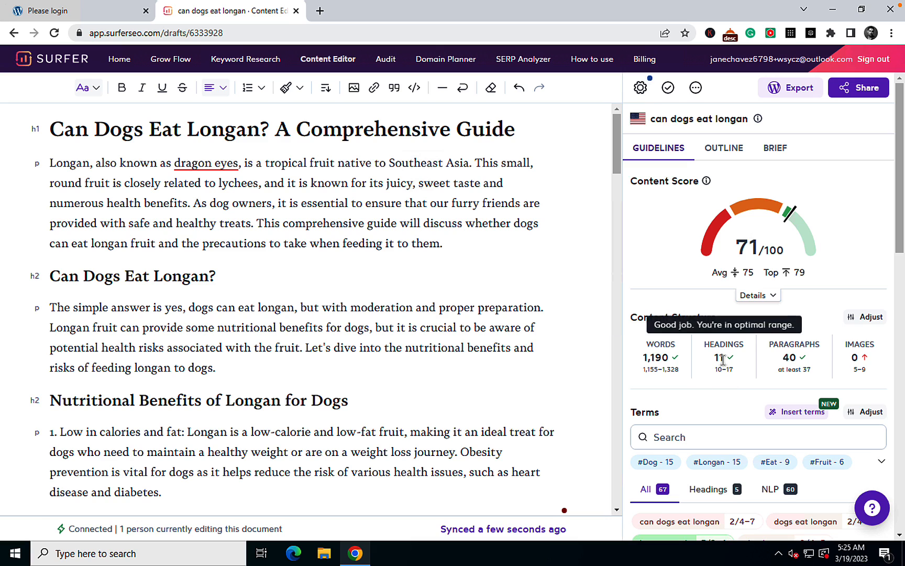
mouse_move(770, 266)
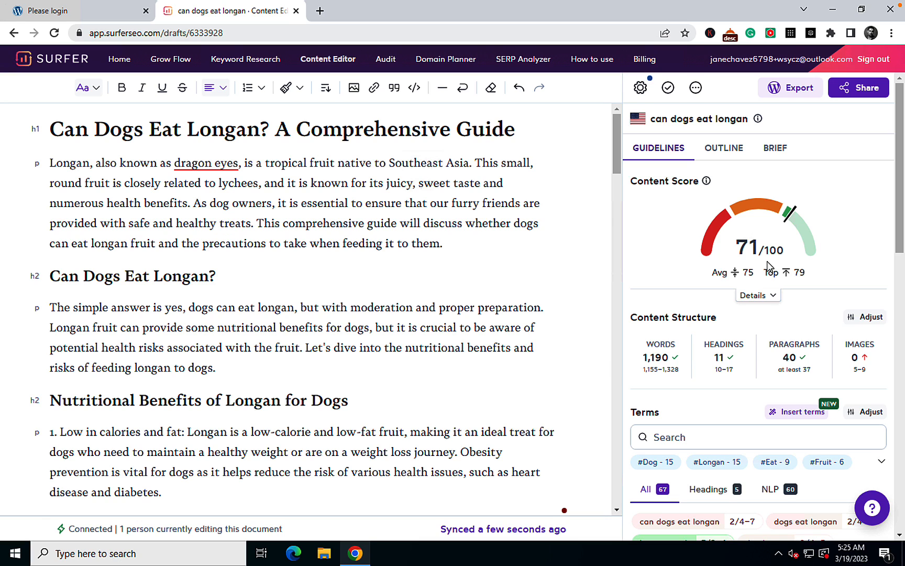
mouse_move(491, 292)
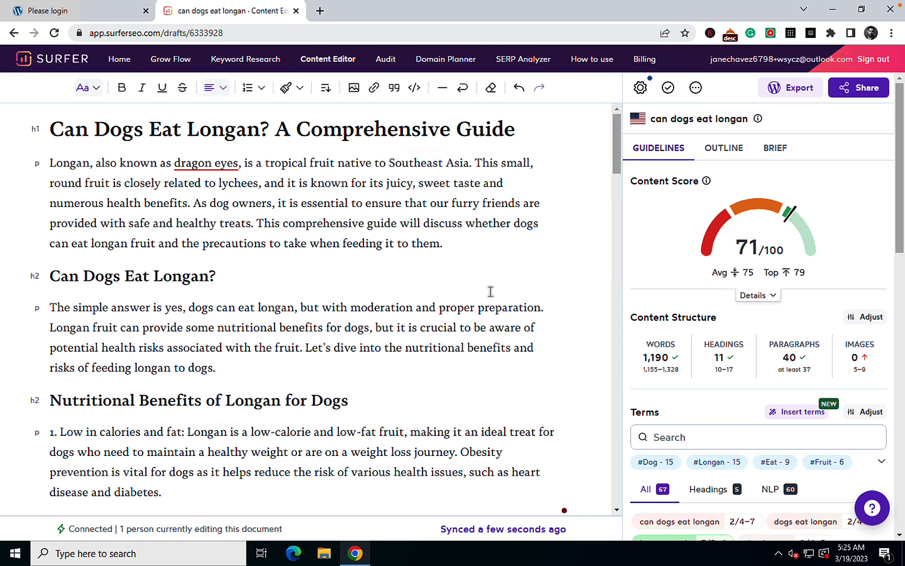